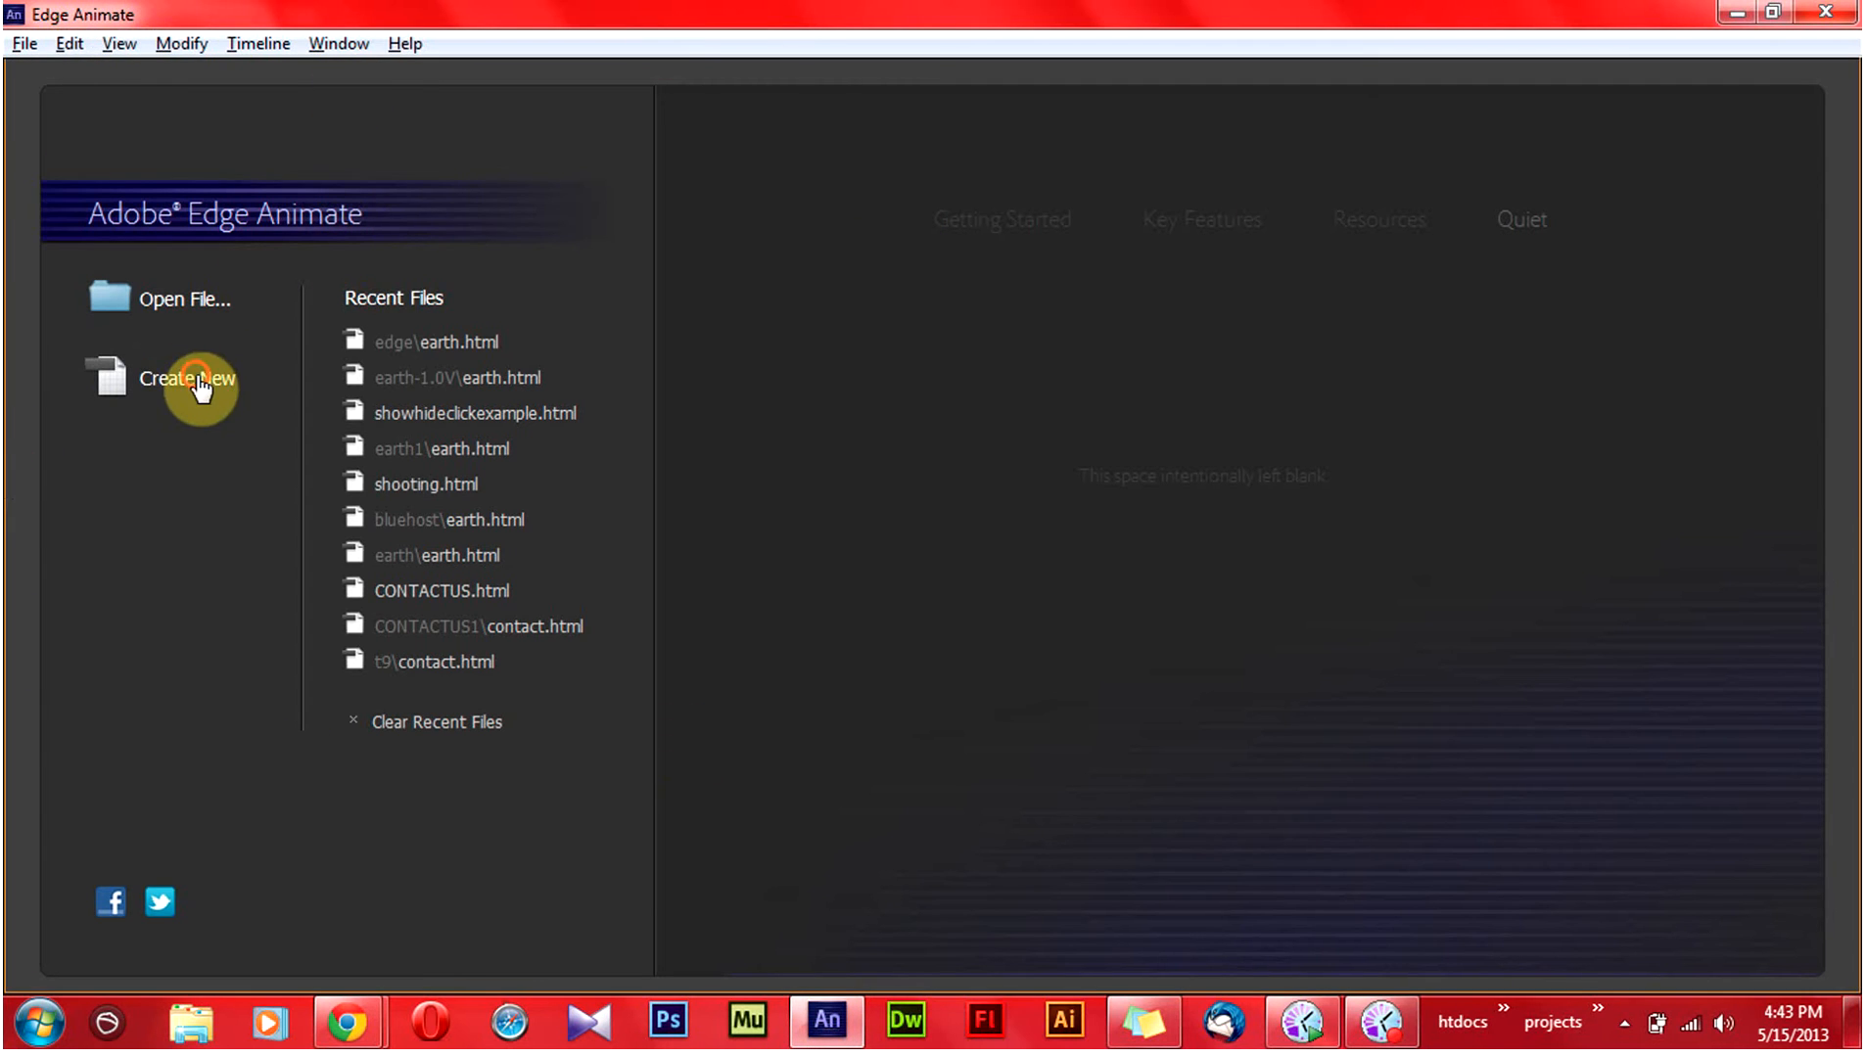
Create a new composition and switch the stage size units from px to %.
click(187, 378)
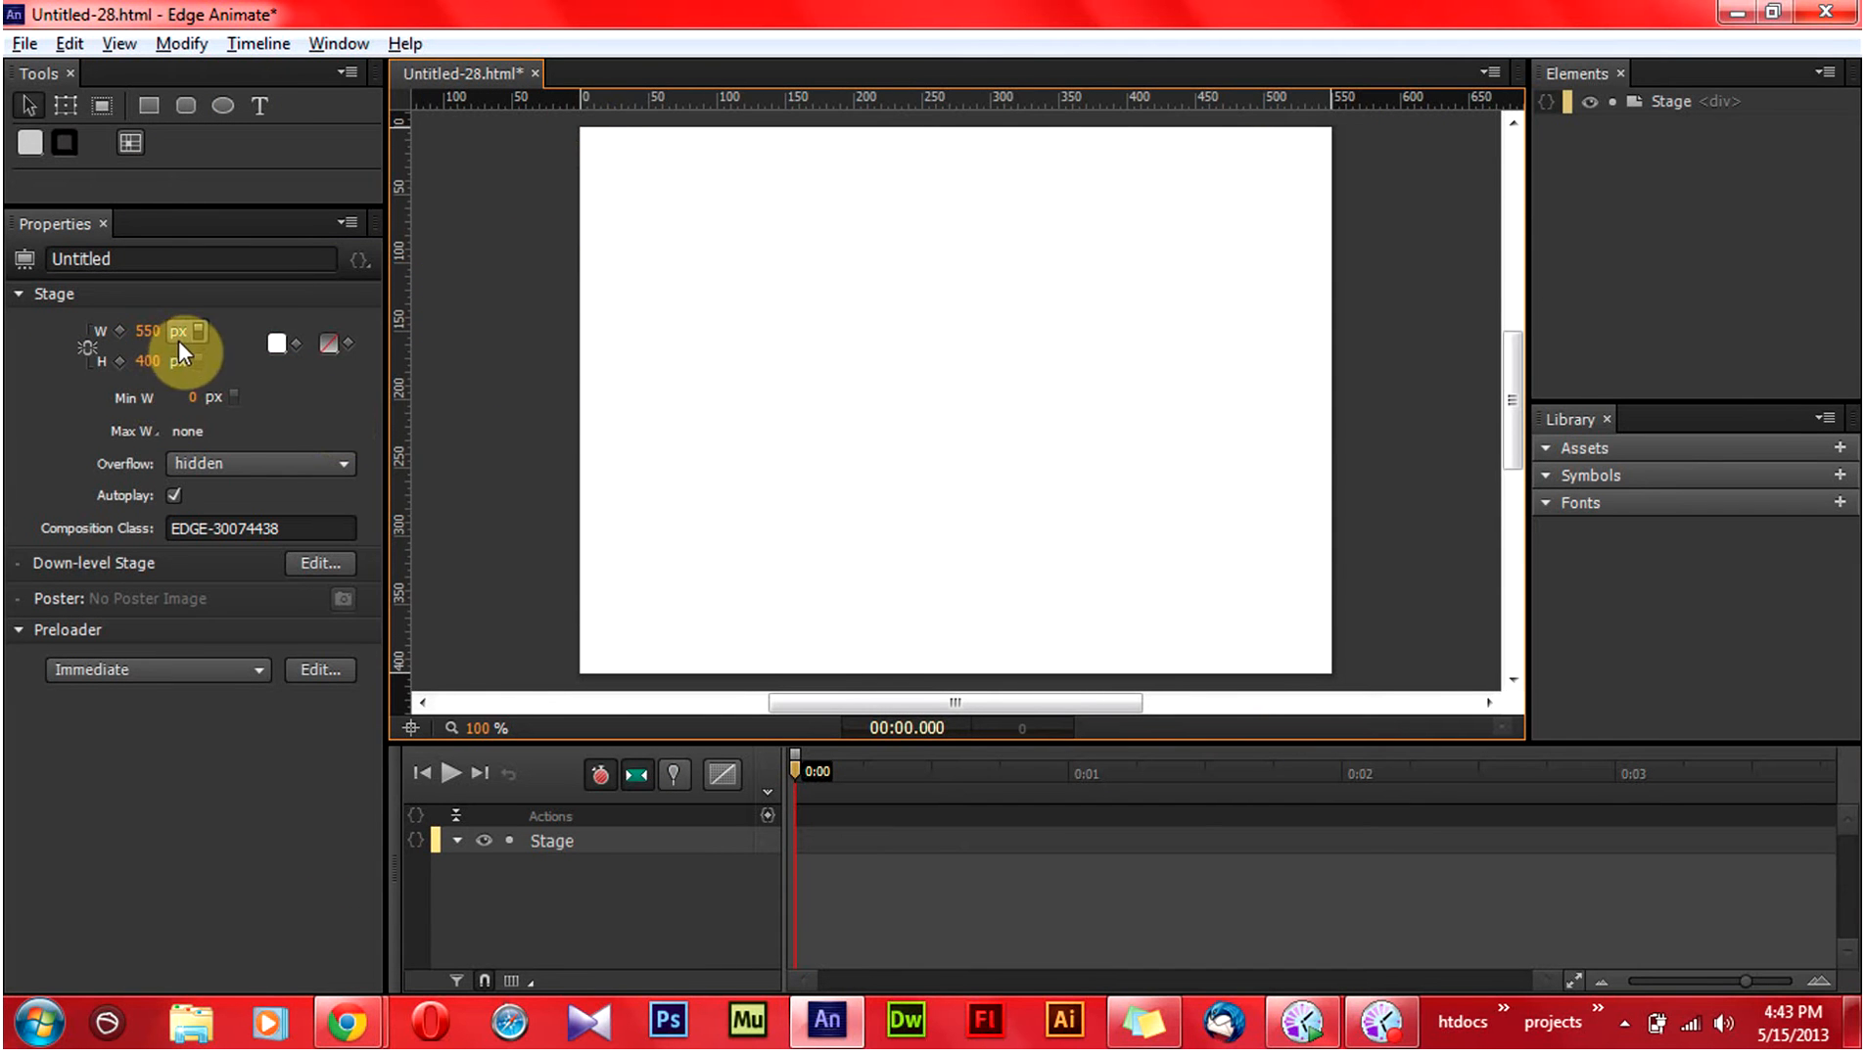
click(194, 331)
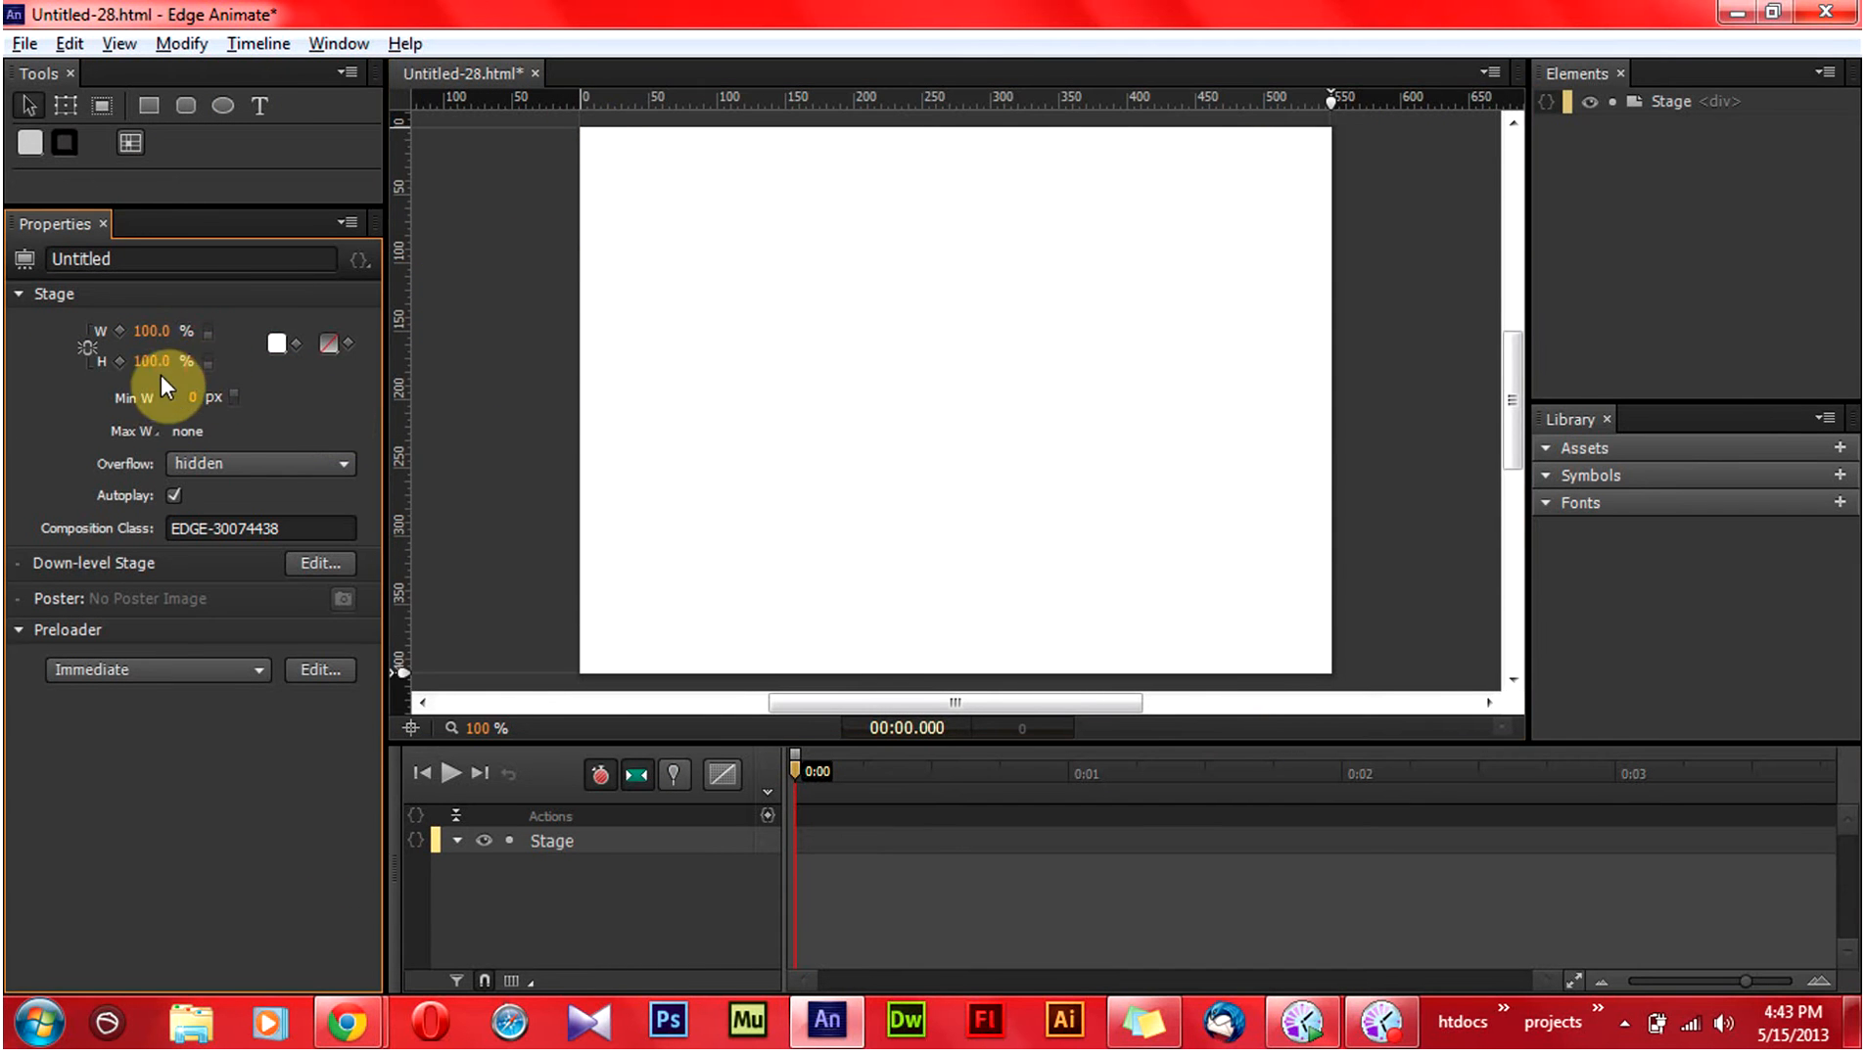
mouse_move(280, 348)
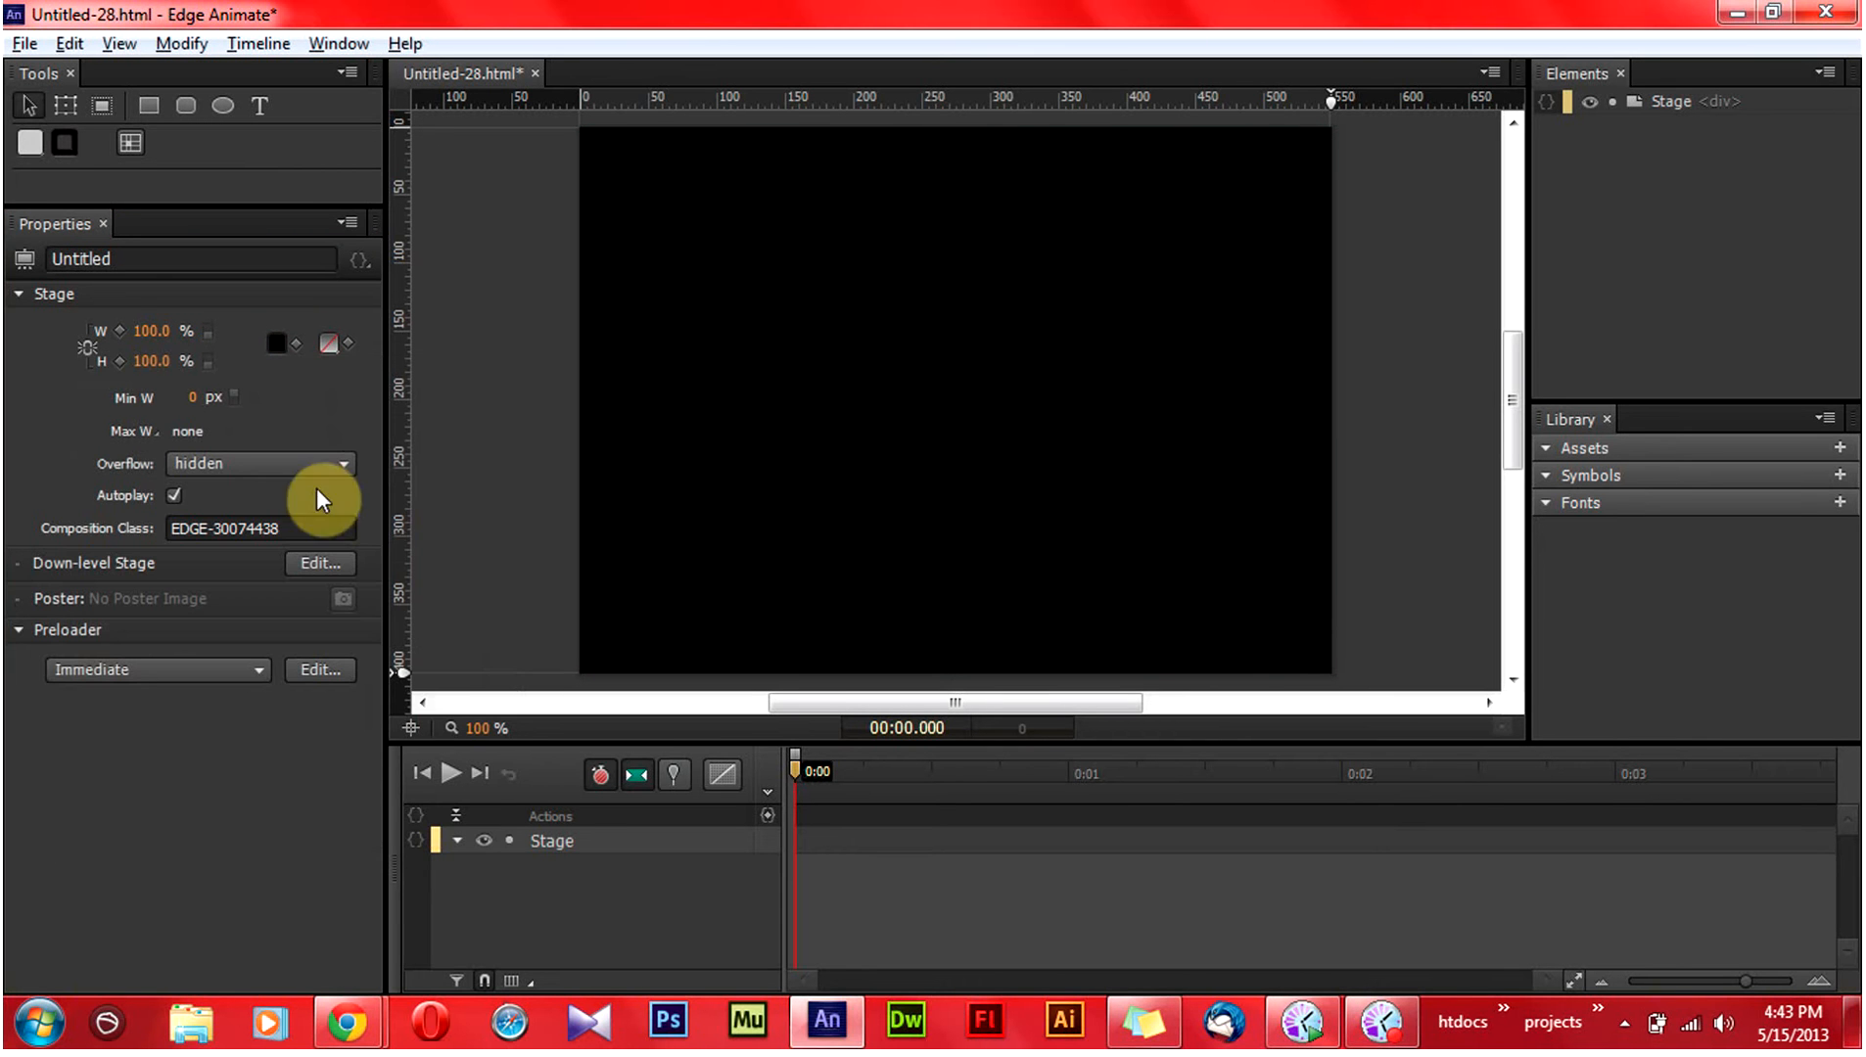
Import the earth2 image via File > Import and drag it up and left on the stage.
click(23, 43)
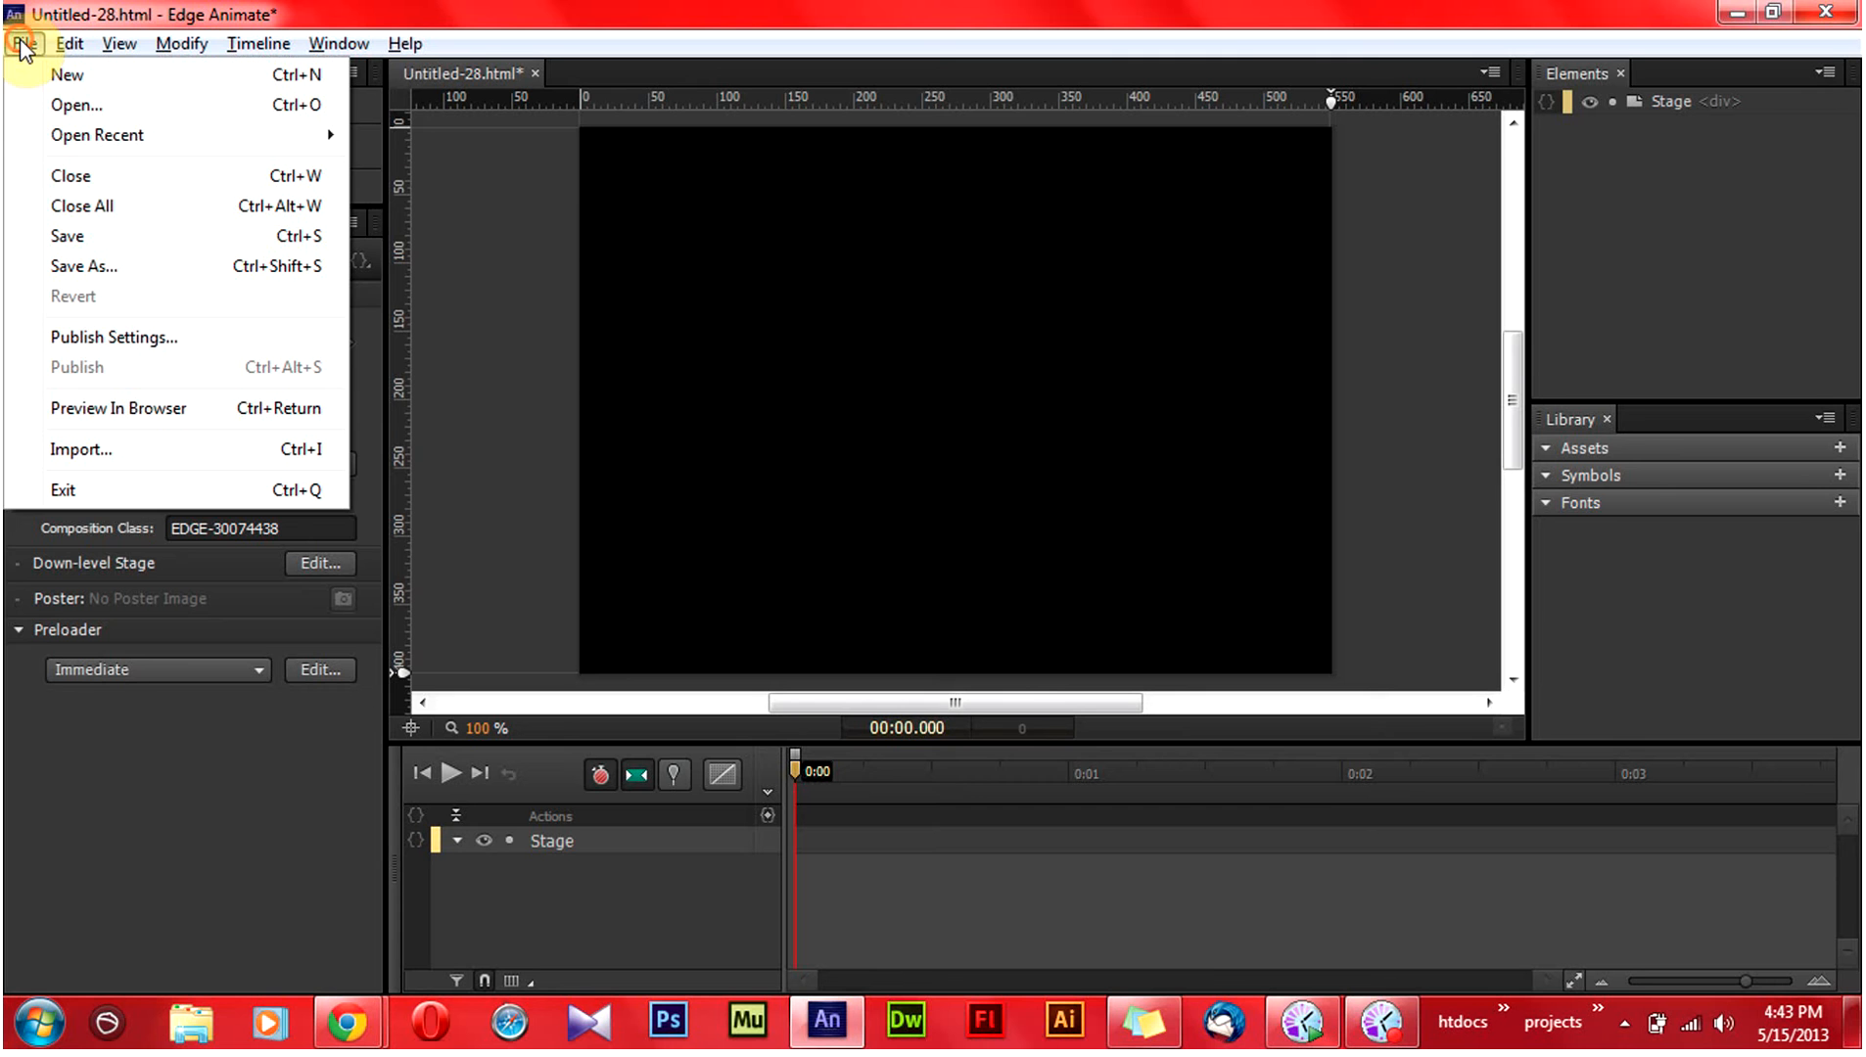
click(81, 449)
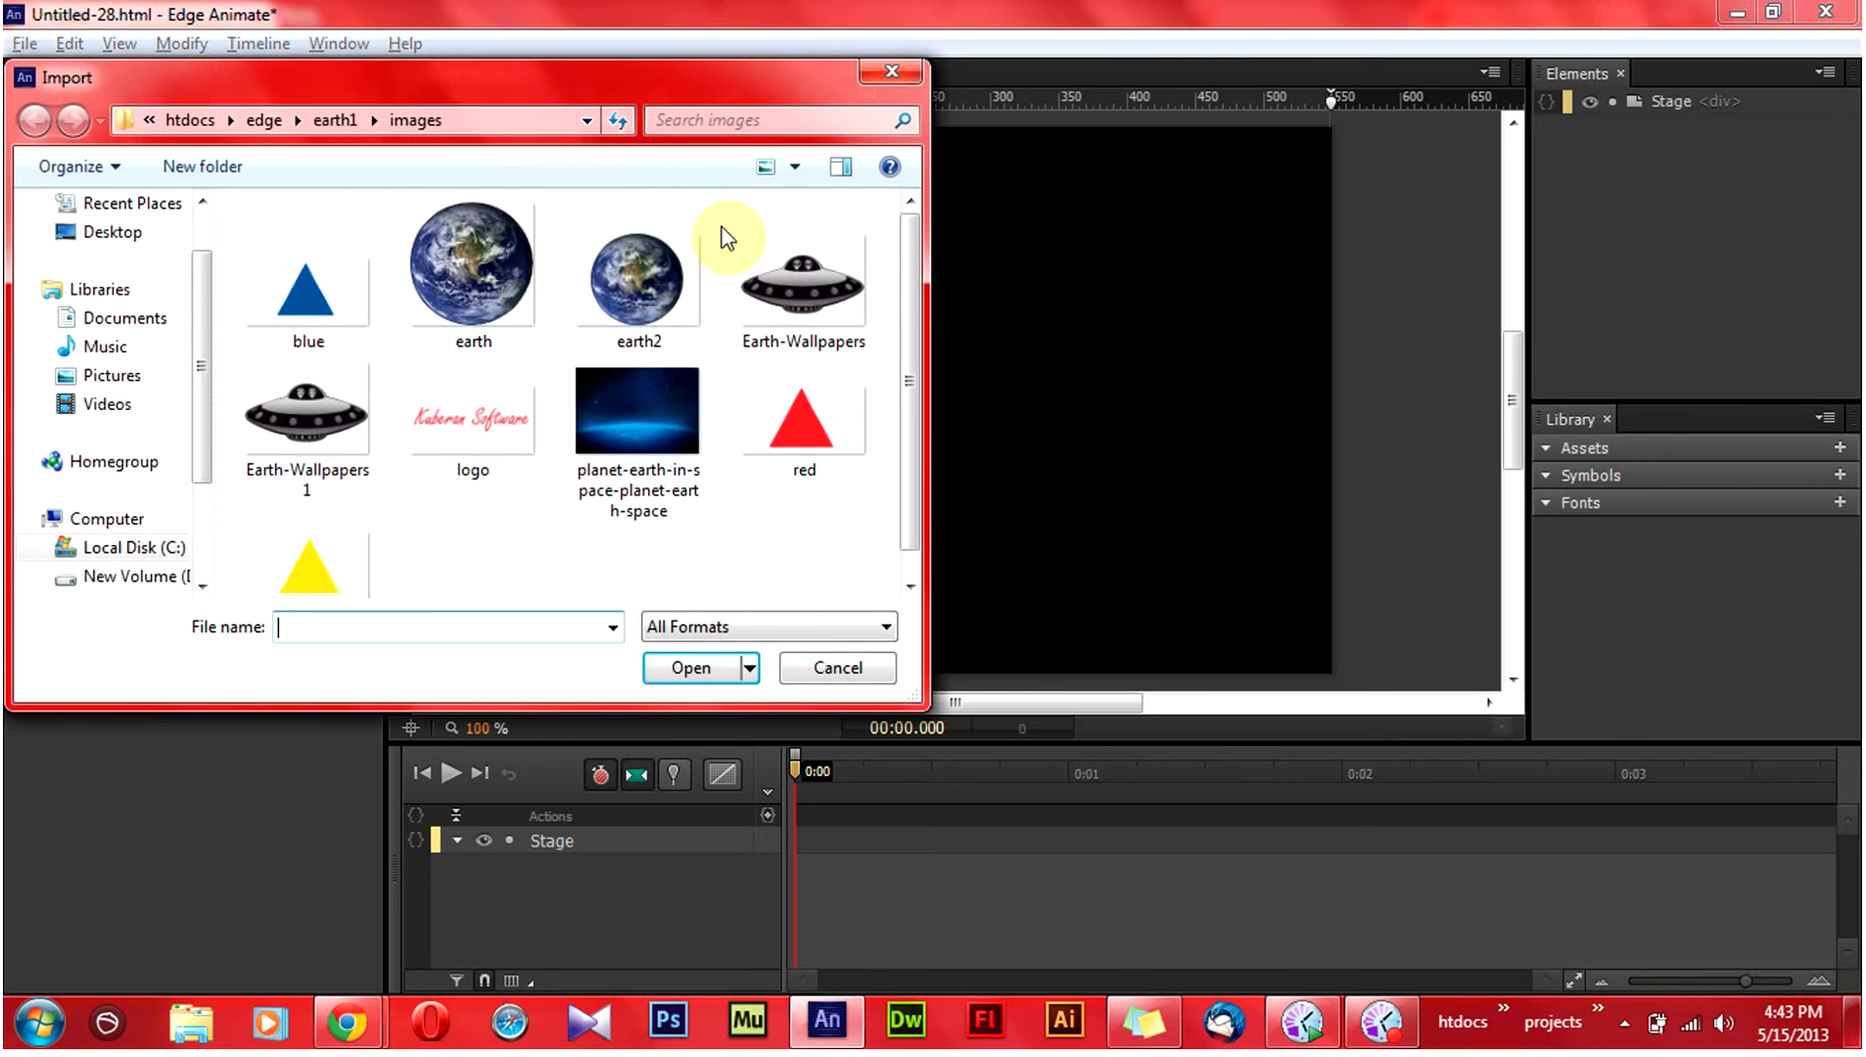
double_click(640, 276)
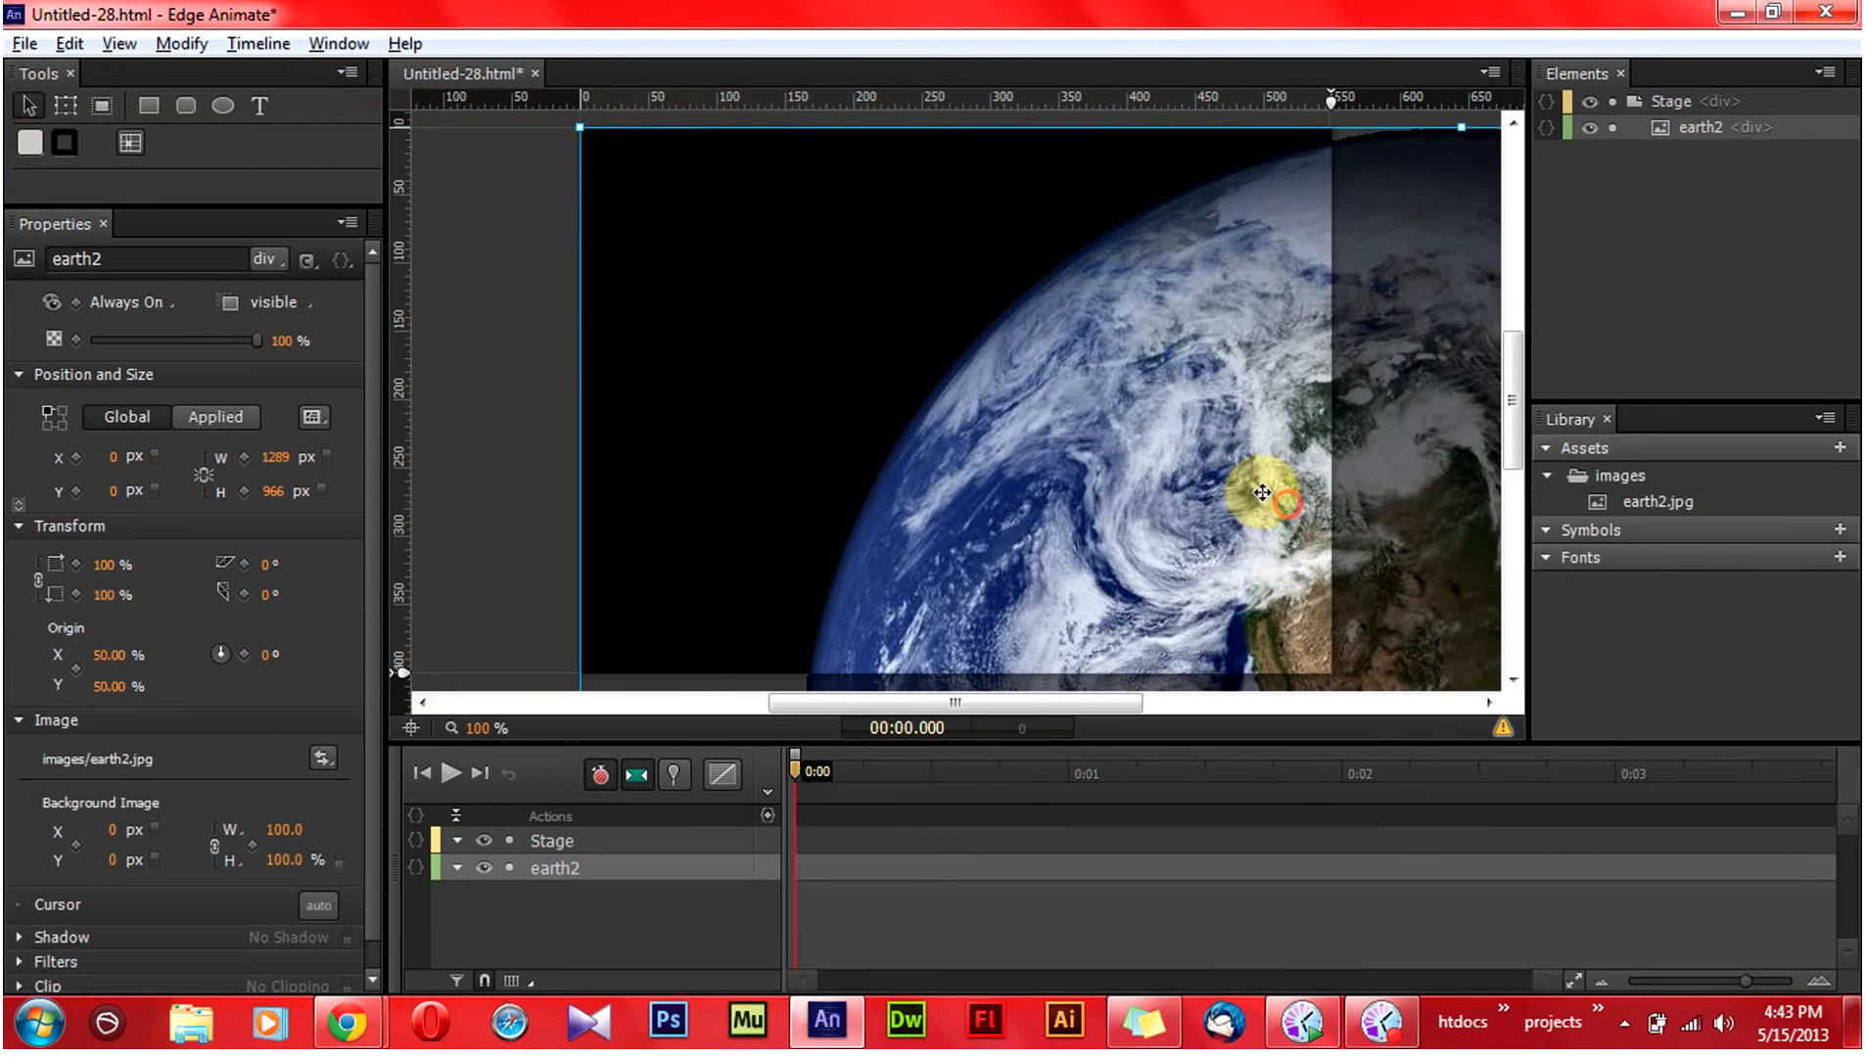
drag(1261, 494, 1182, 216)
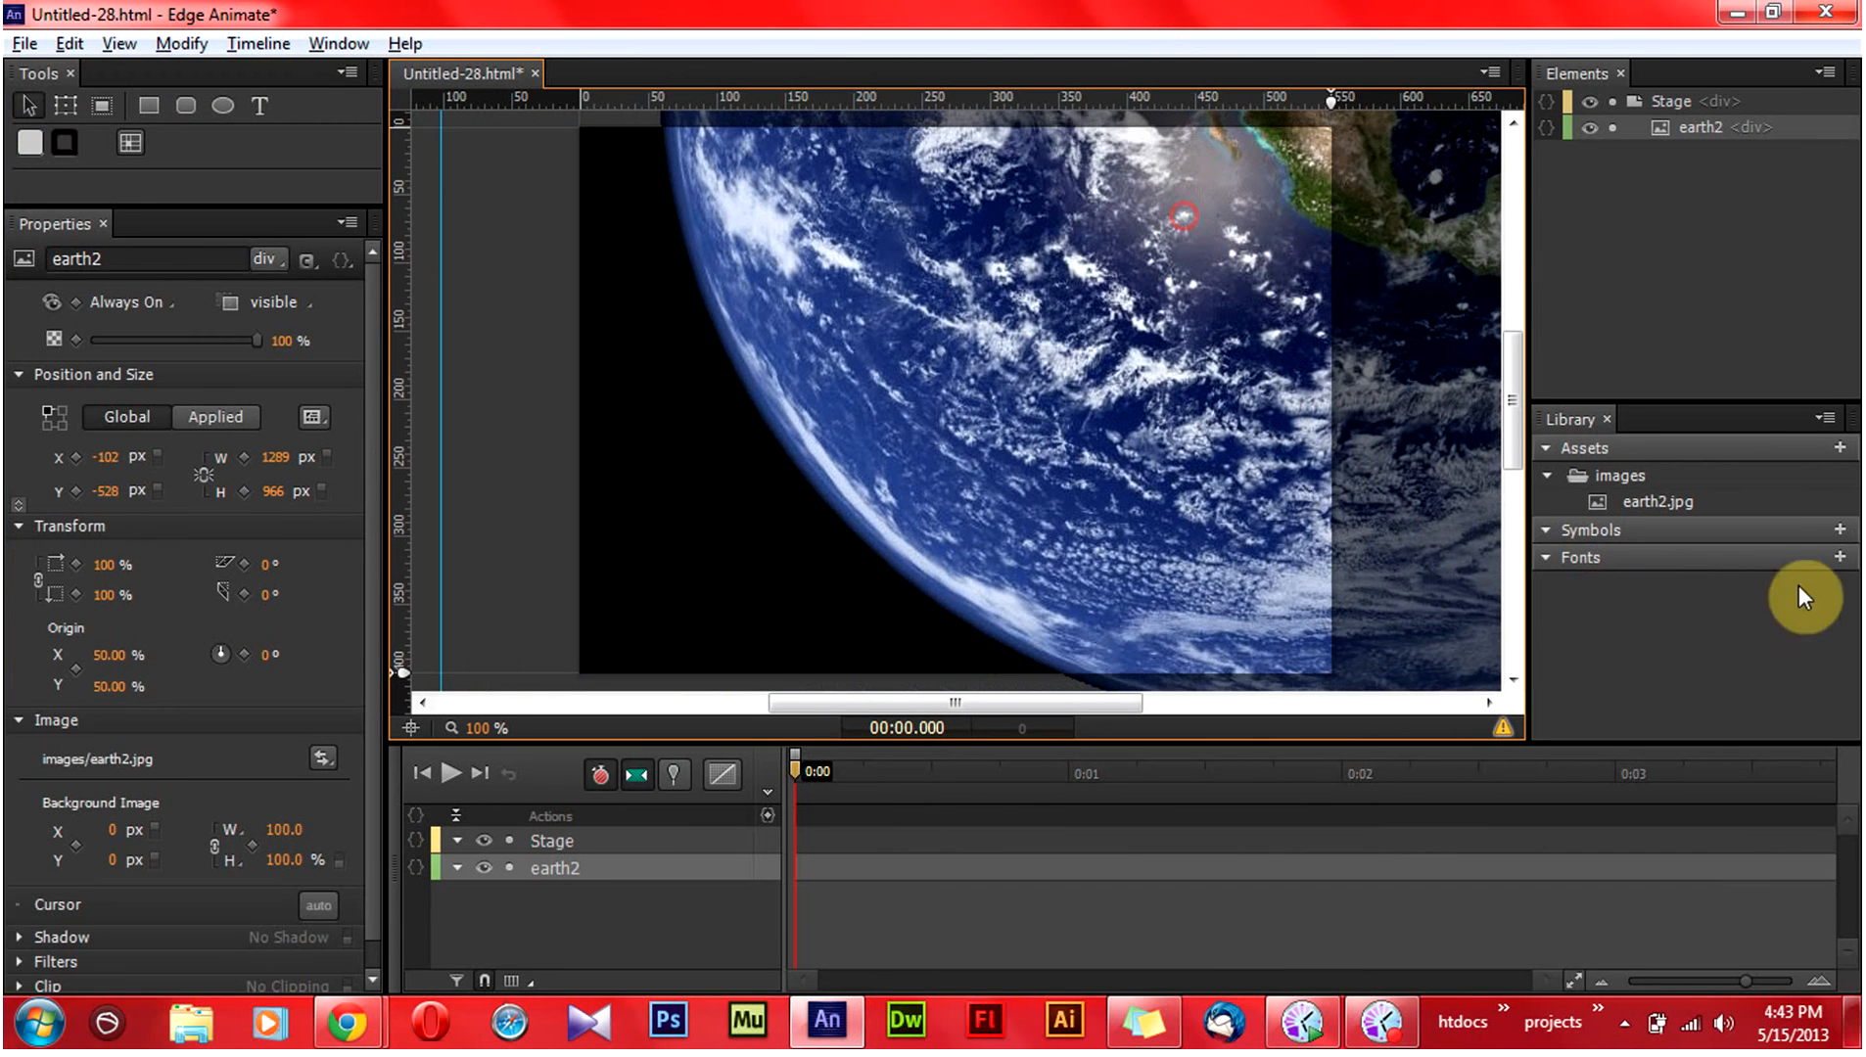
mouse_move(1131, 495)
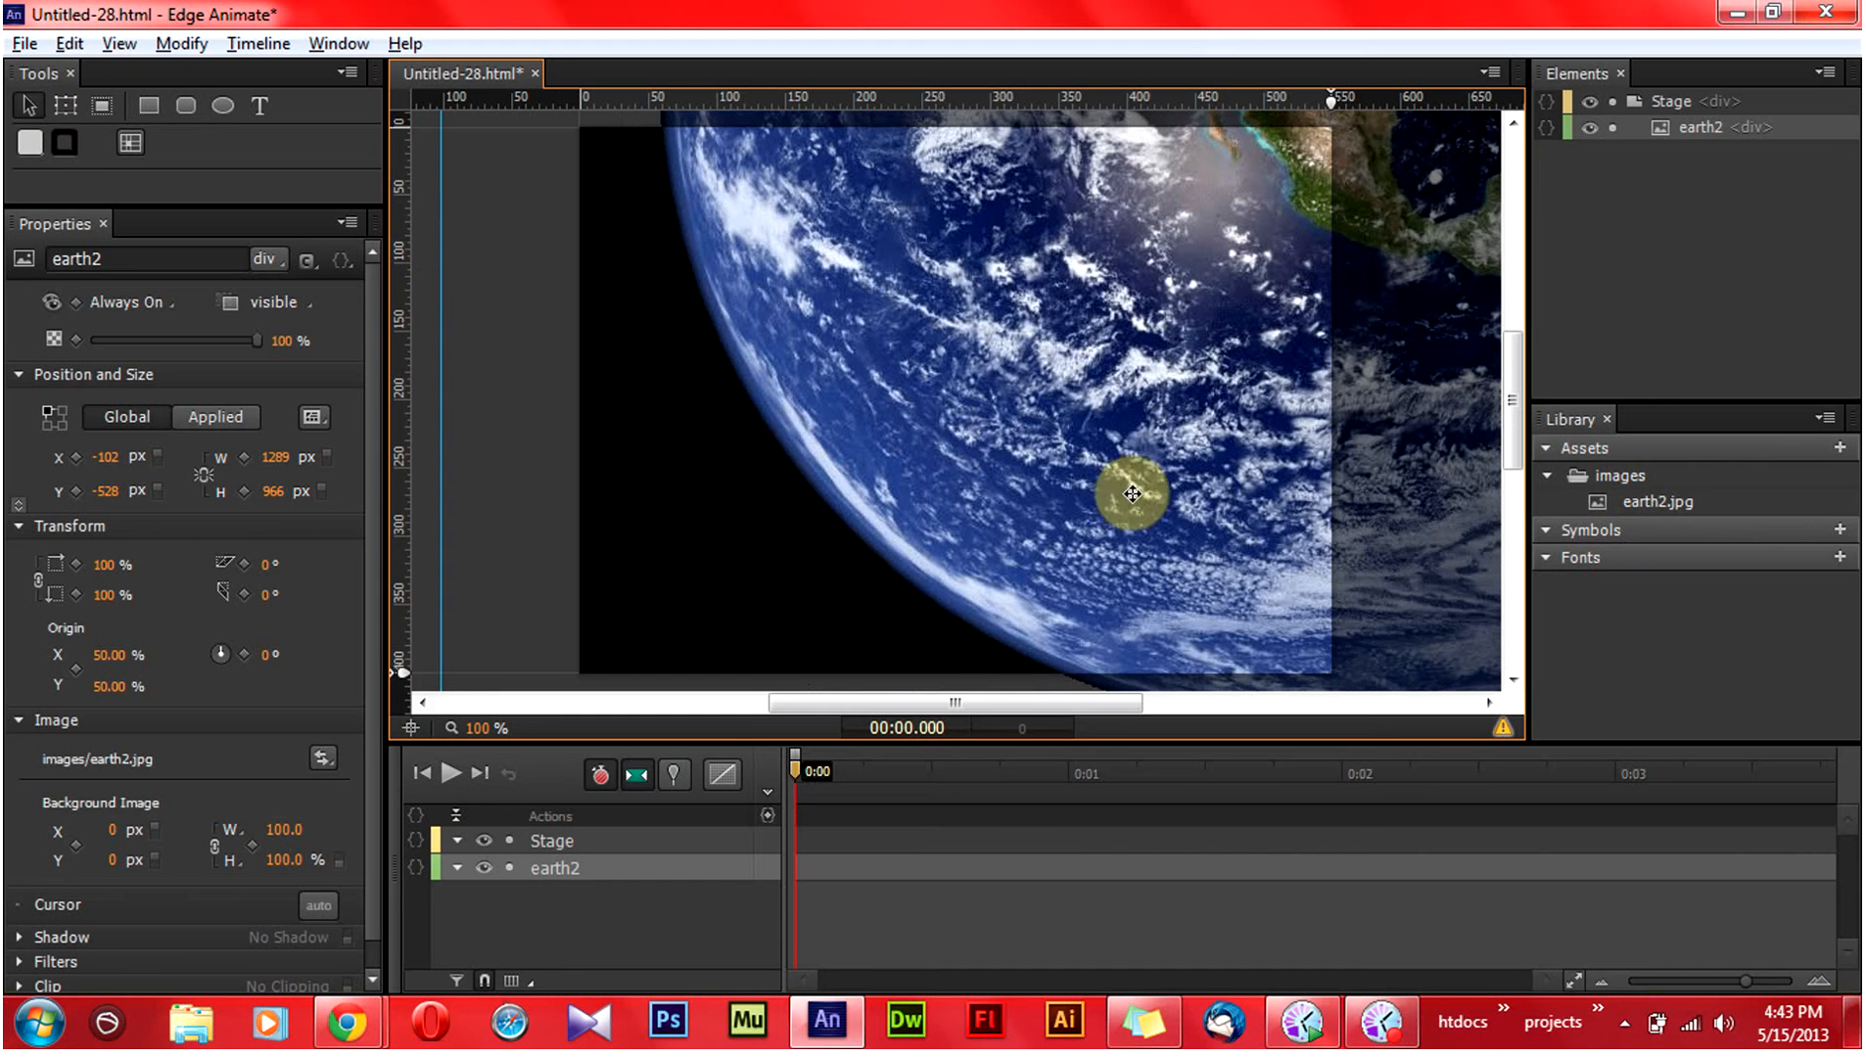
mouse_move(1613, 506)
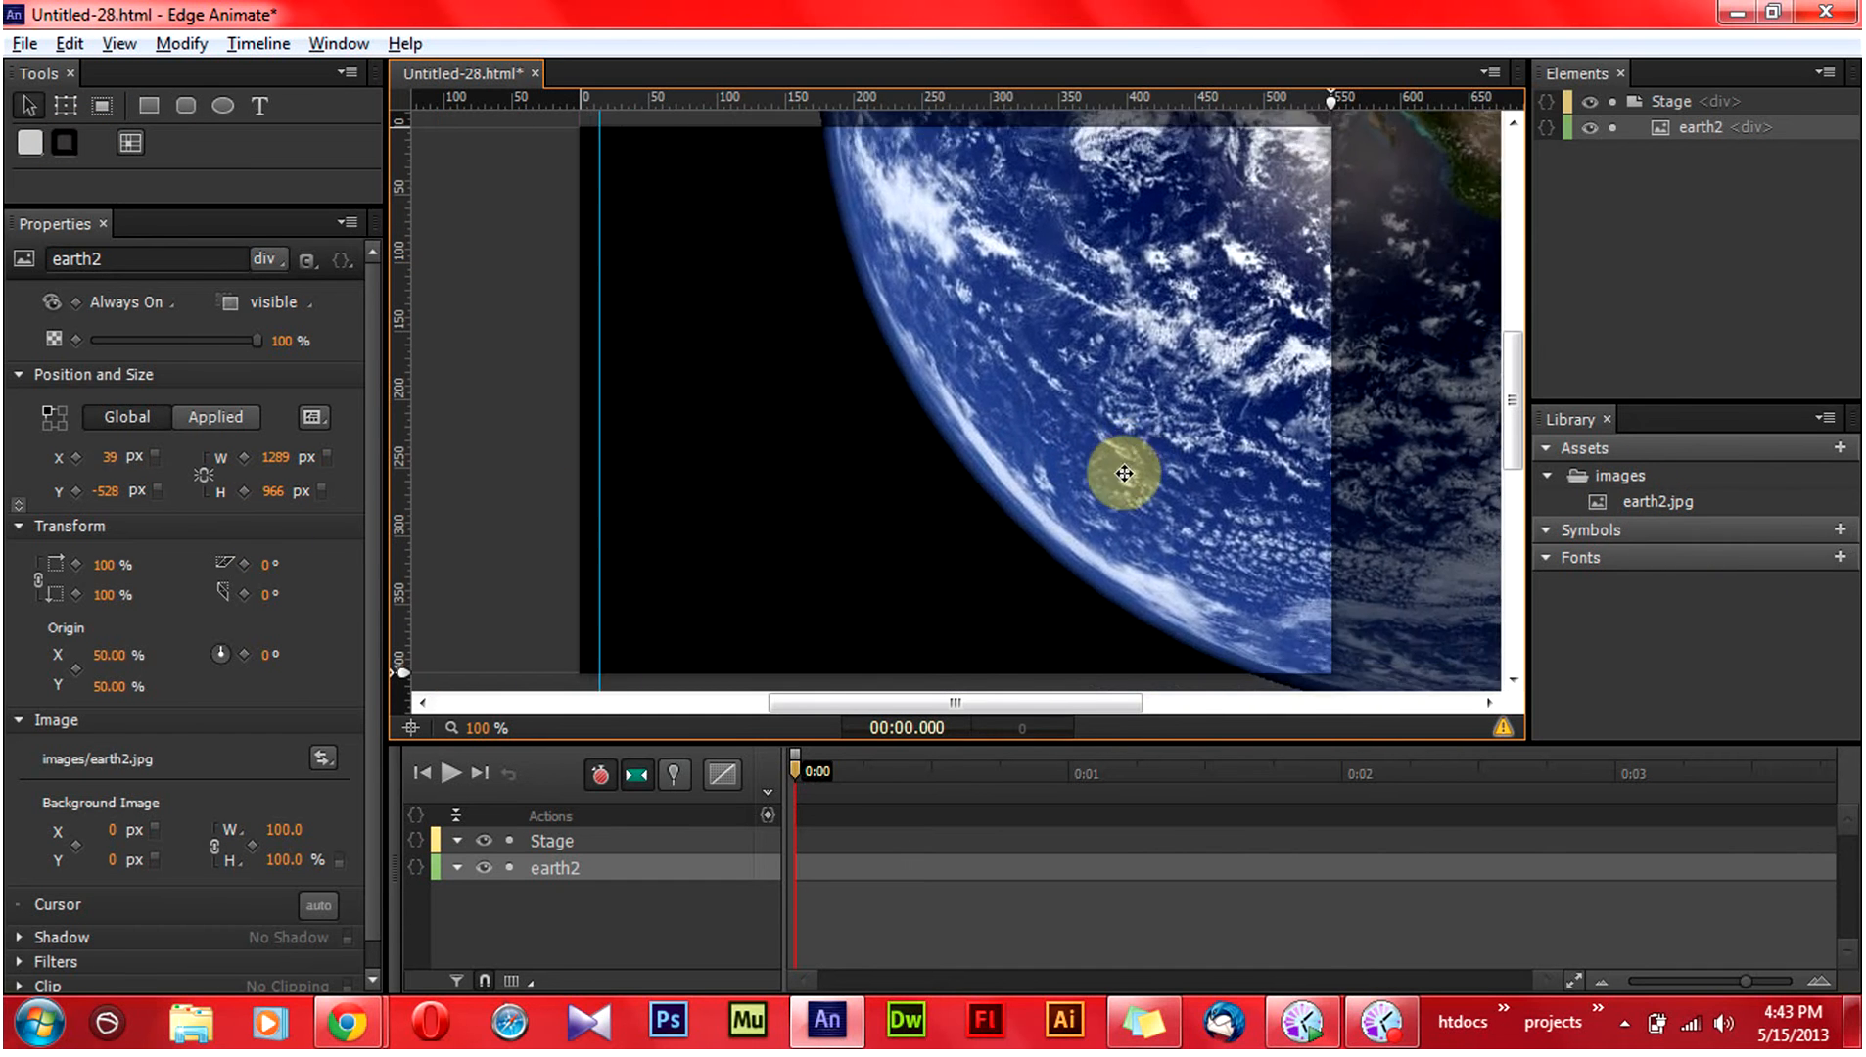
Scale the Earth image to 50% and drag it toward the right side of the stage.
drag(1125, 474, 1067, 466)
text(50)
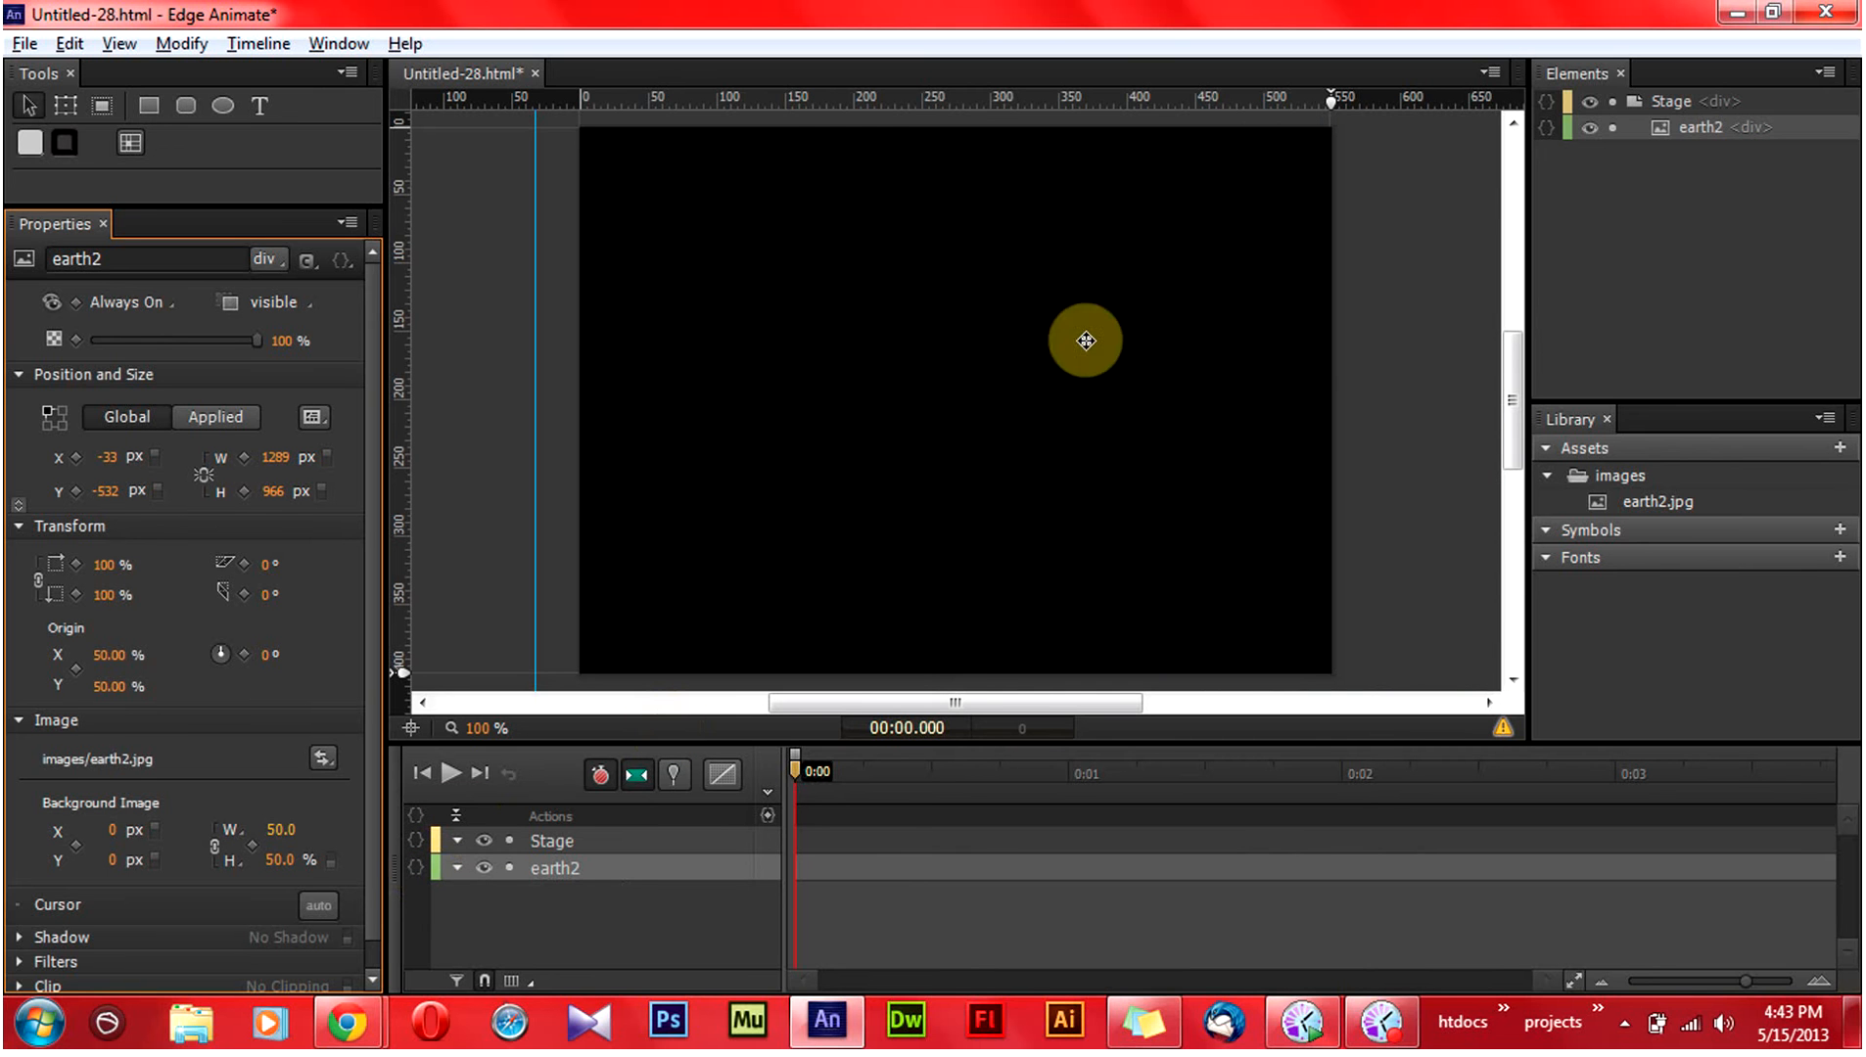
drag(1084, 342, 1008, 233)
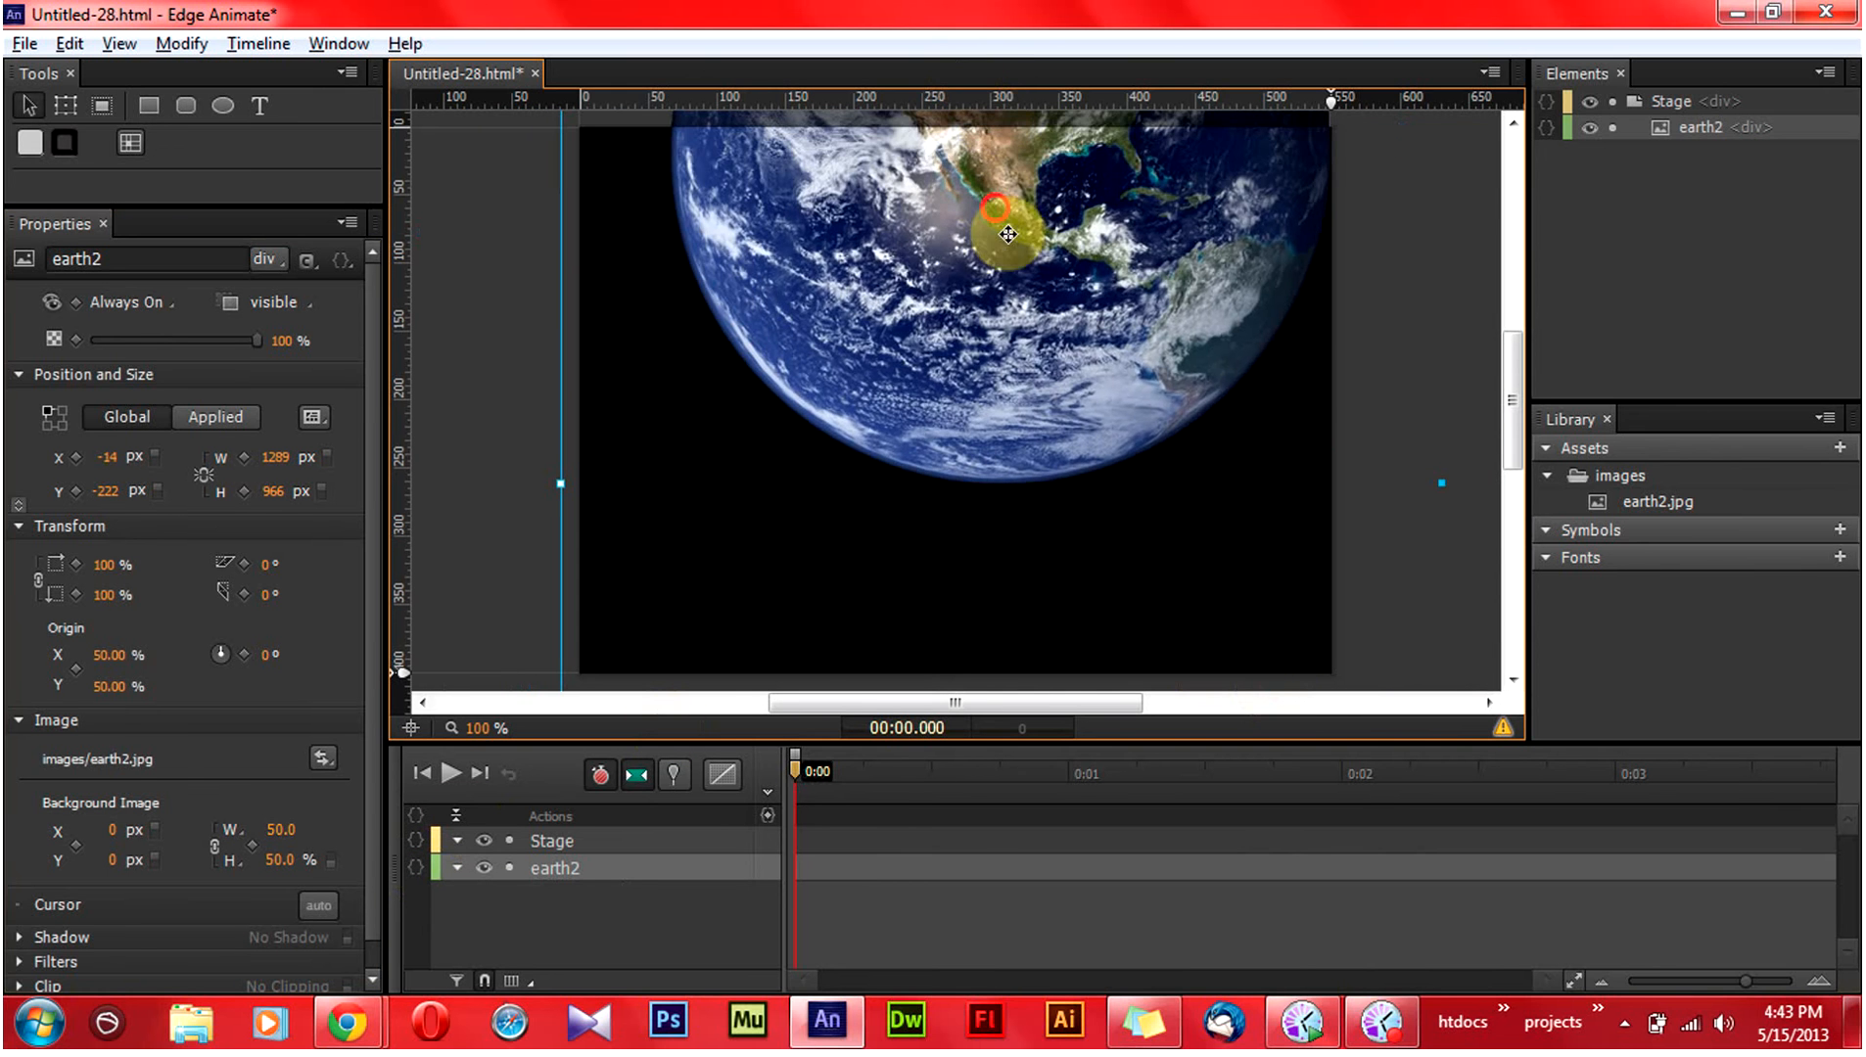
drag(1006, 232, 1119, 297)
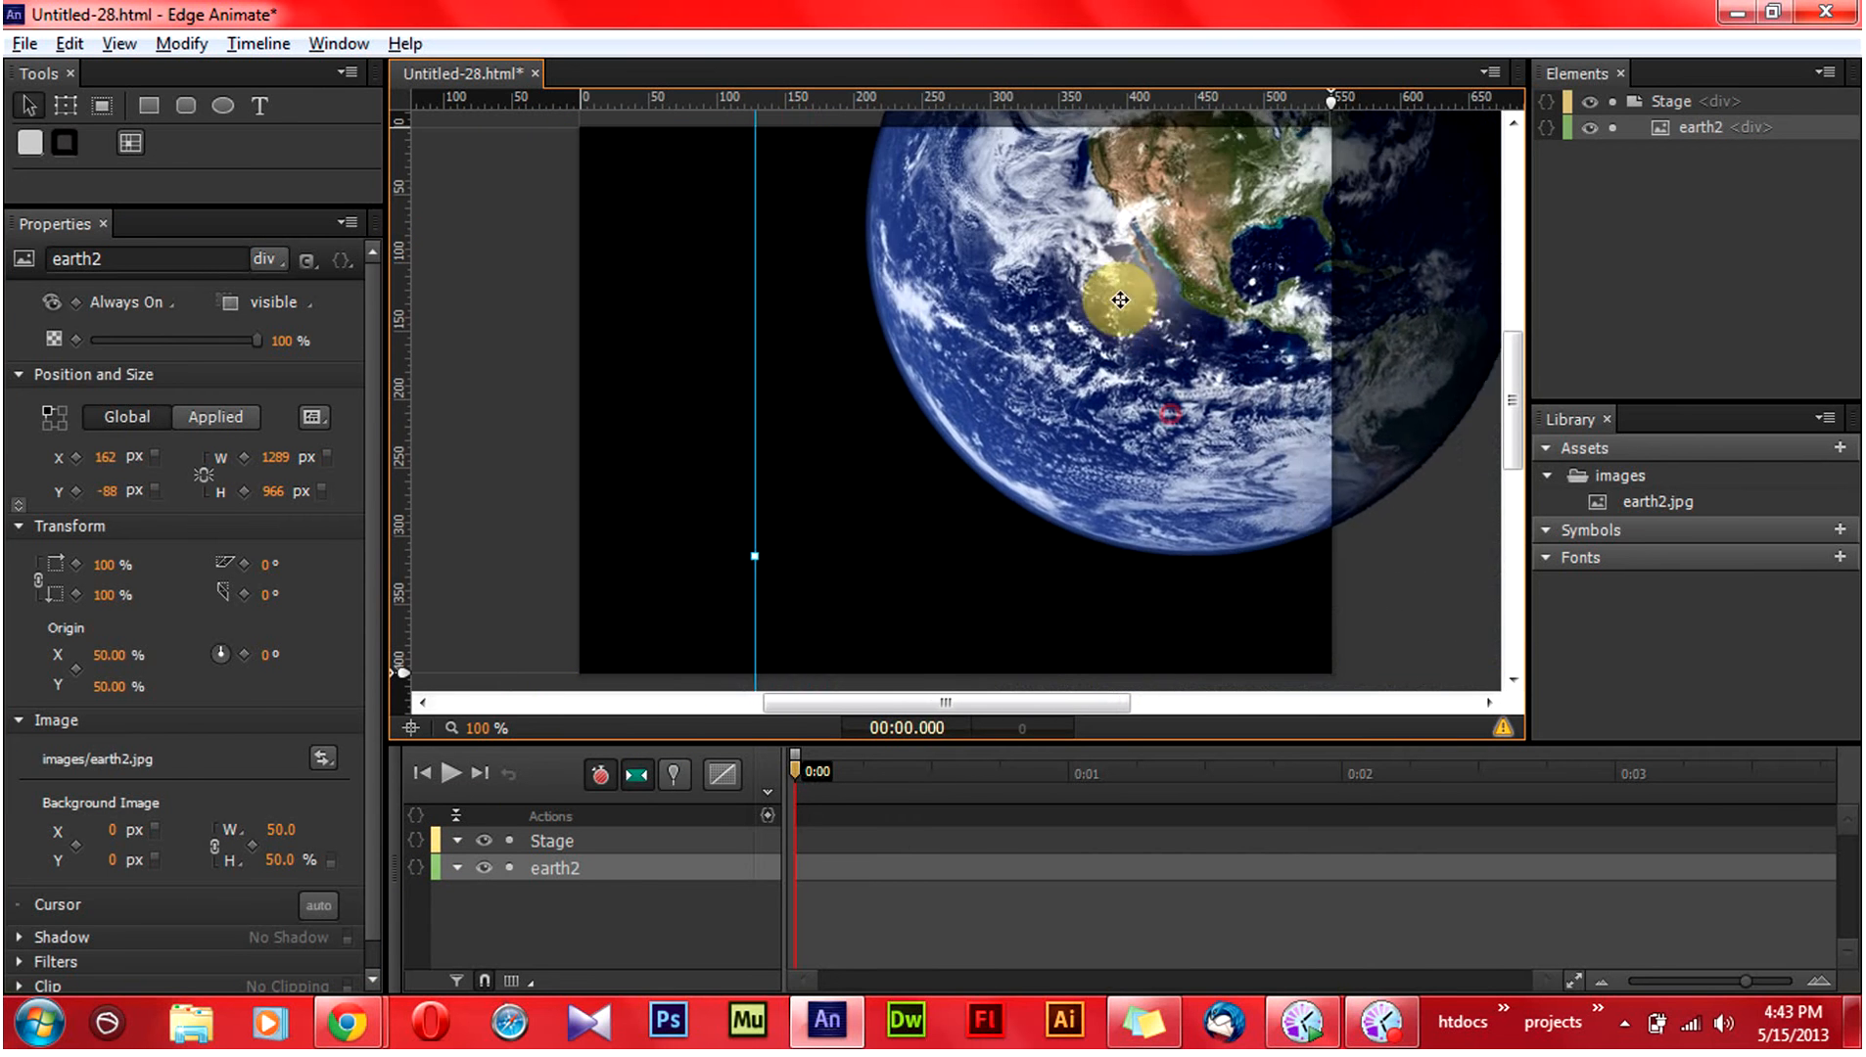
drag(1116, 299, 1174, 309)
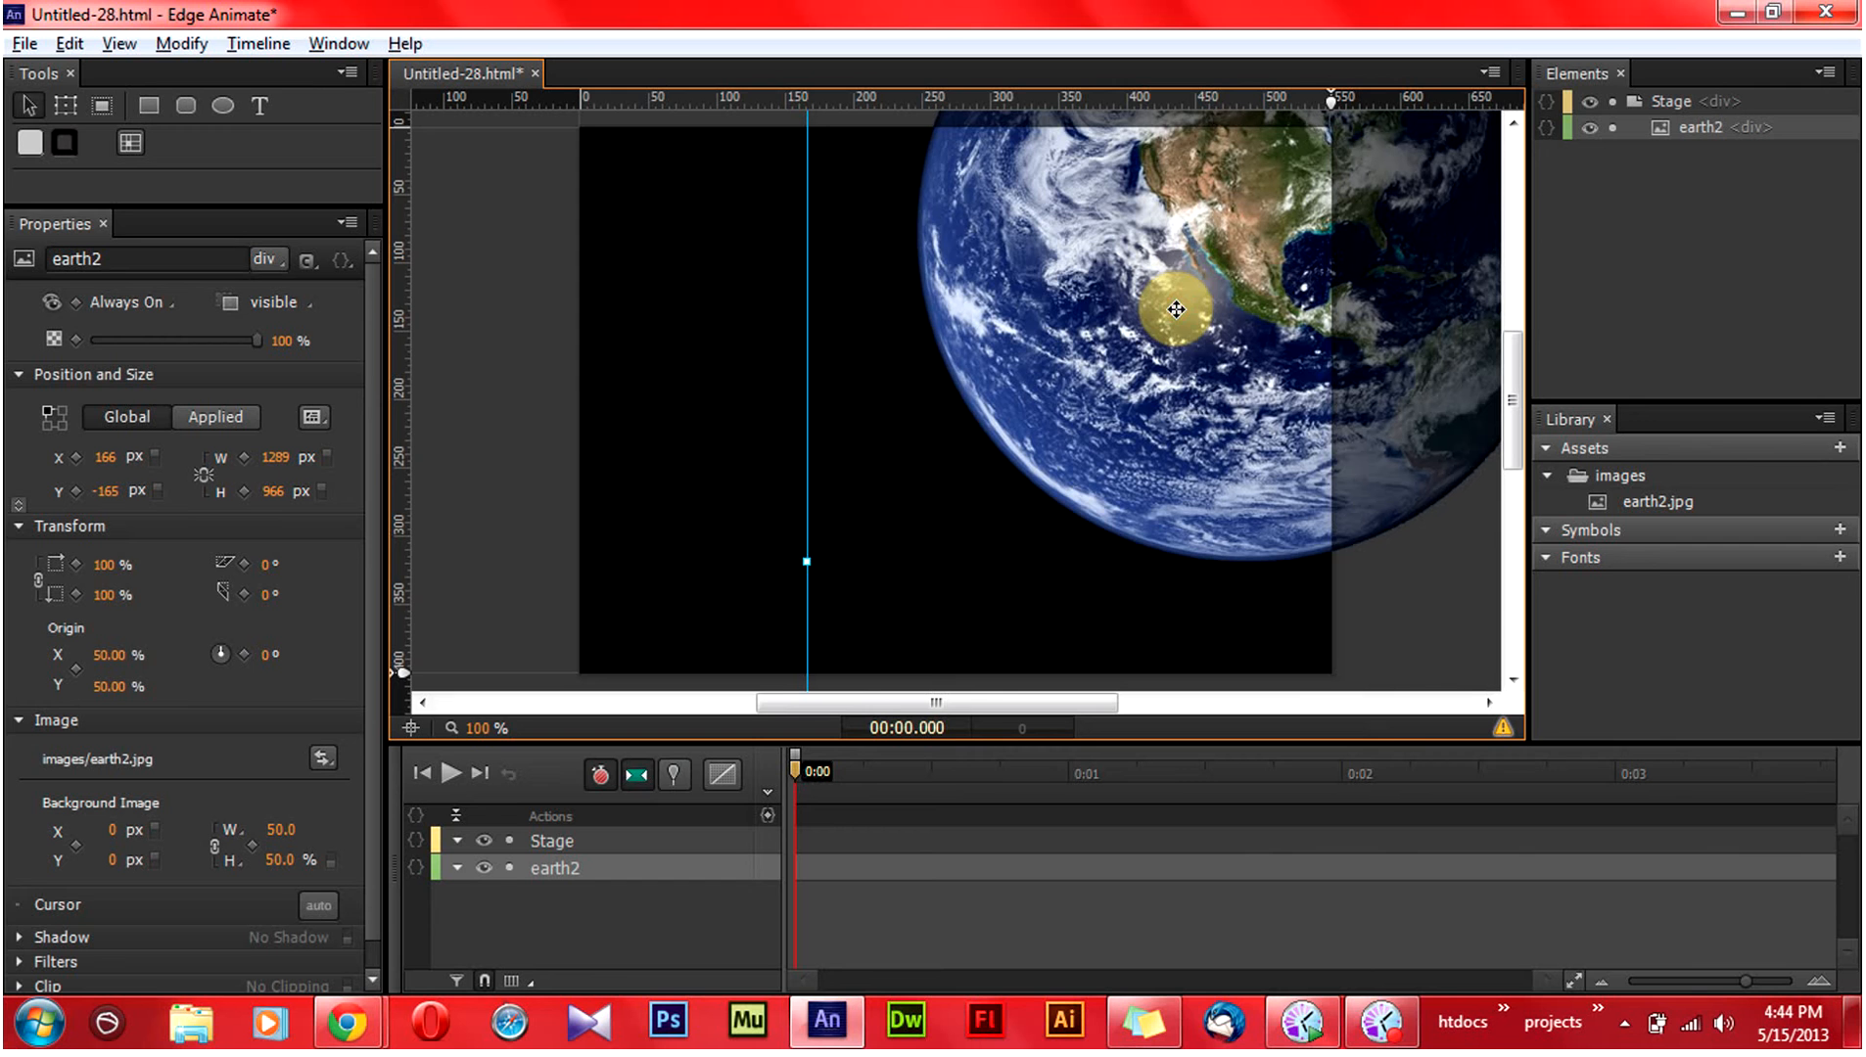
Apply the Scale Background Image layout preset and reposition the Earth right of centre.
click(342, 617)
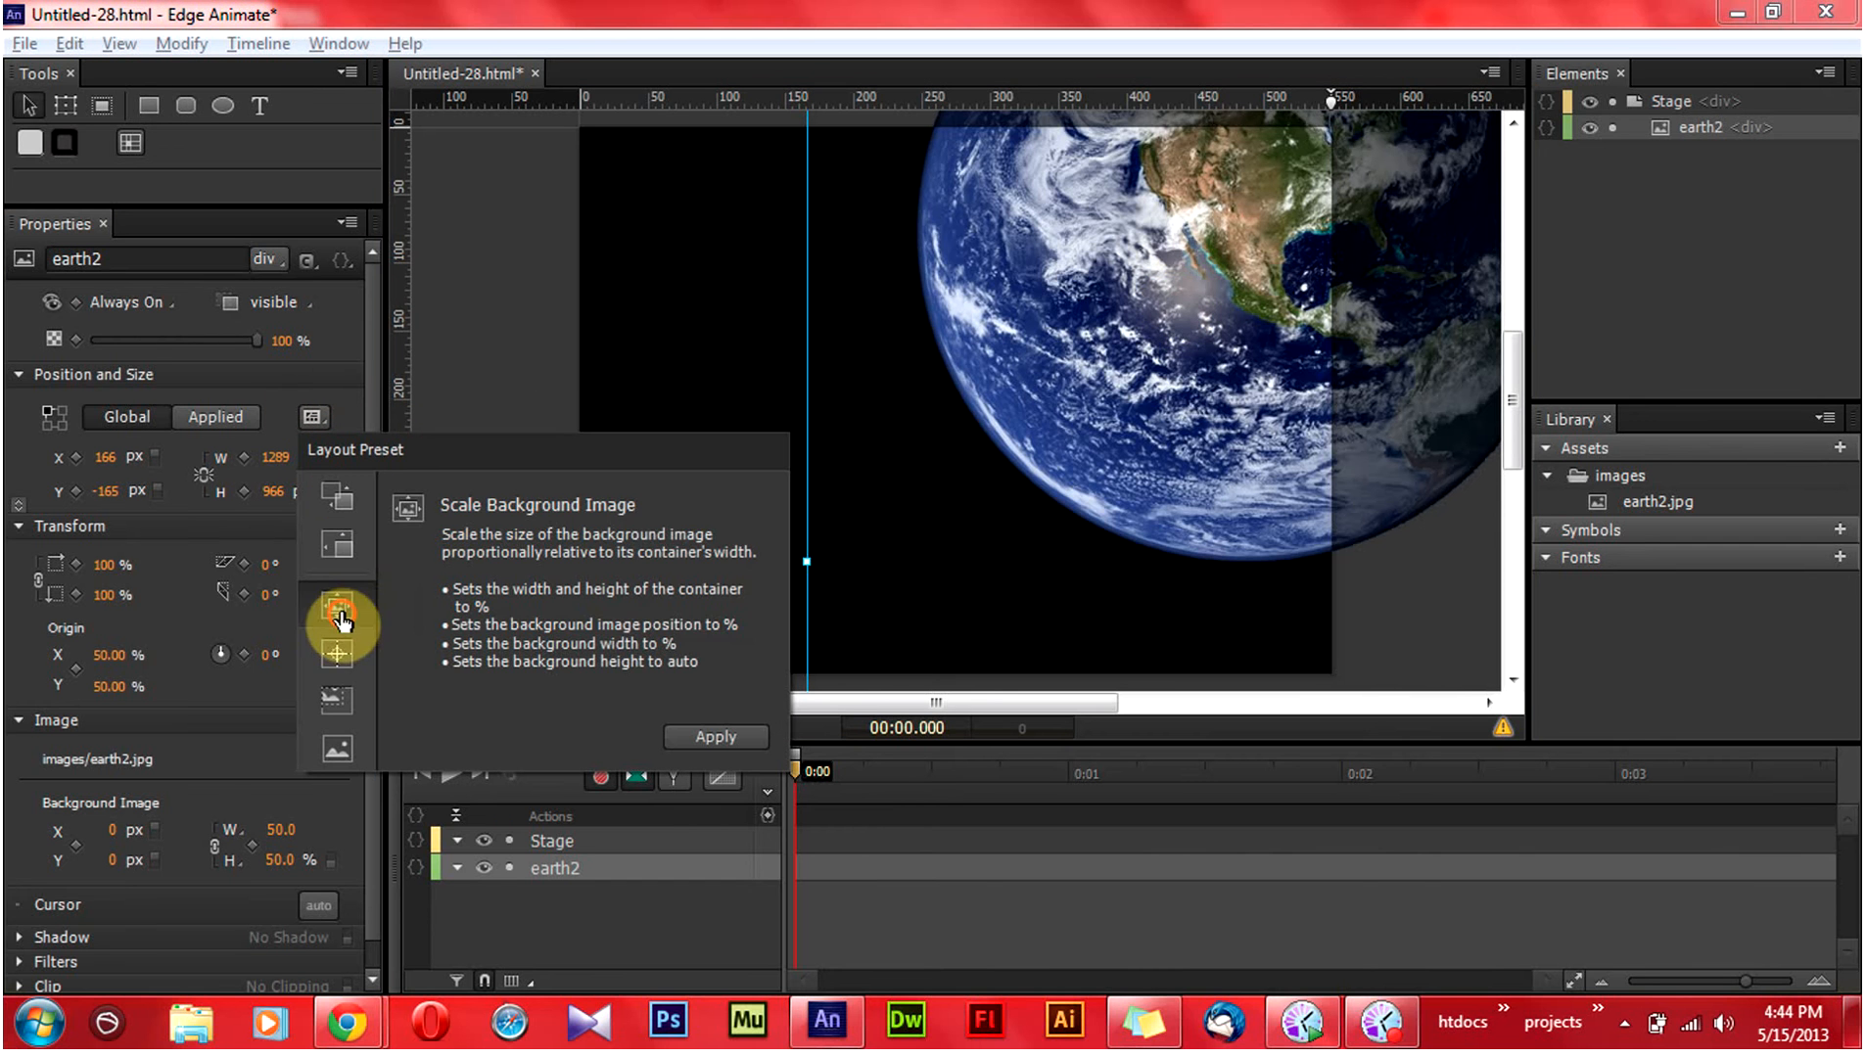
click(716, 737)
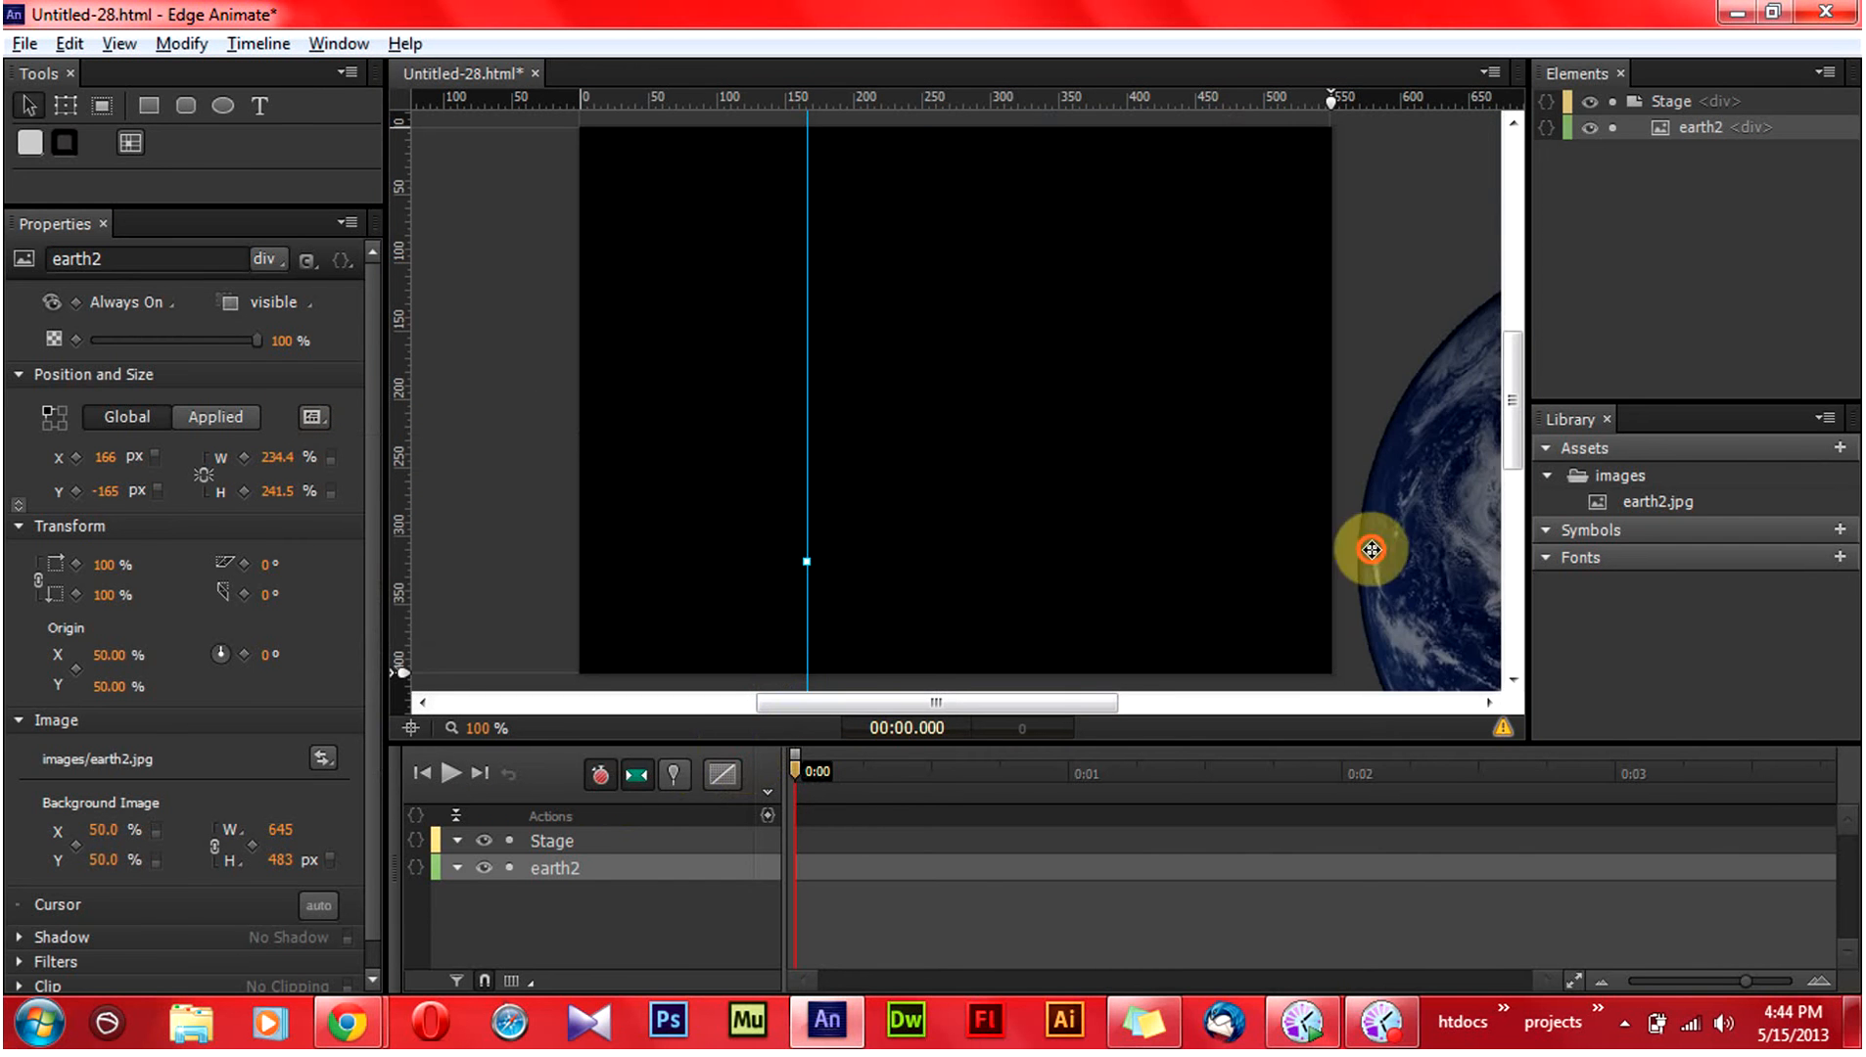
drag(1373, 550, 871, 222)
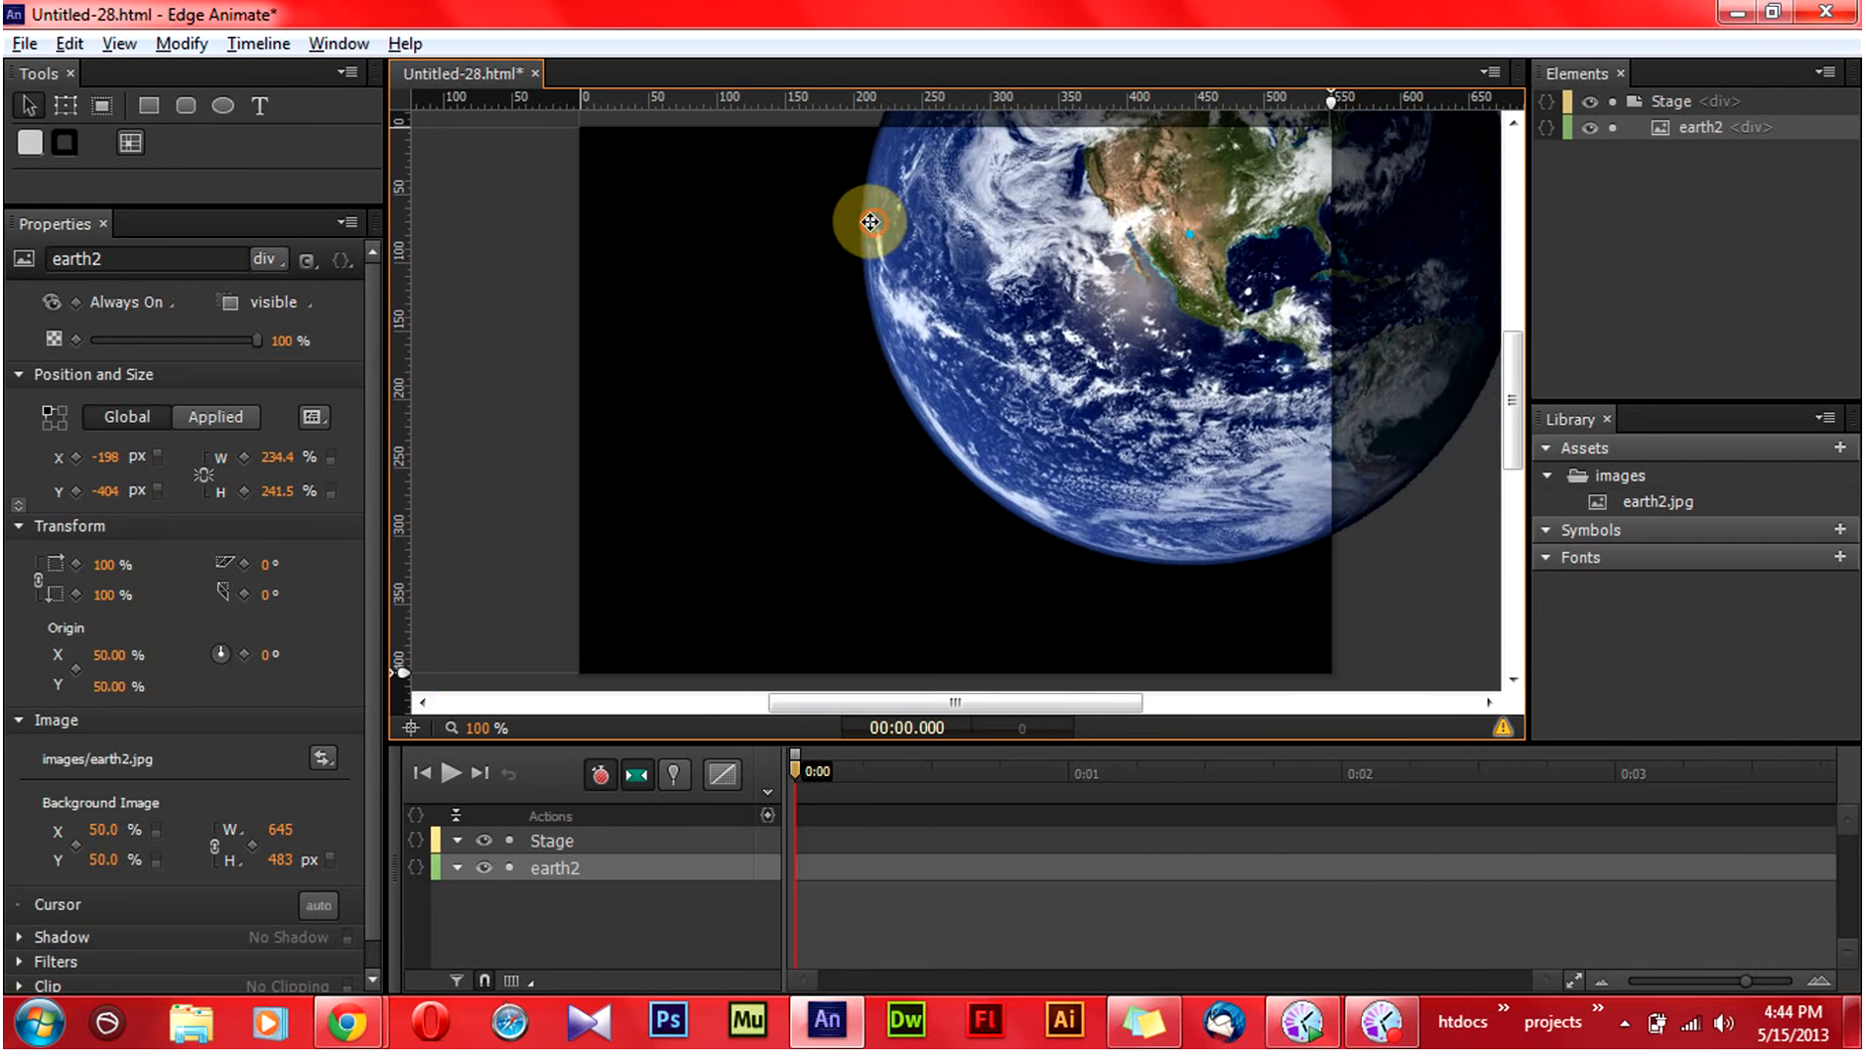
drag(869, 222, 1285, 327)
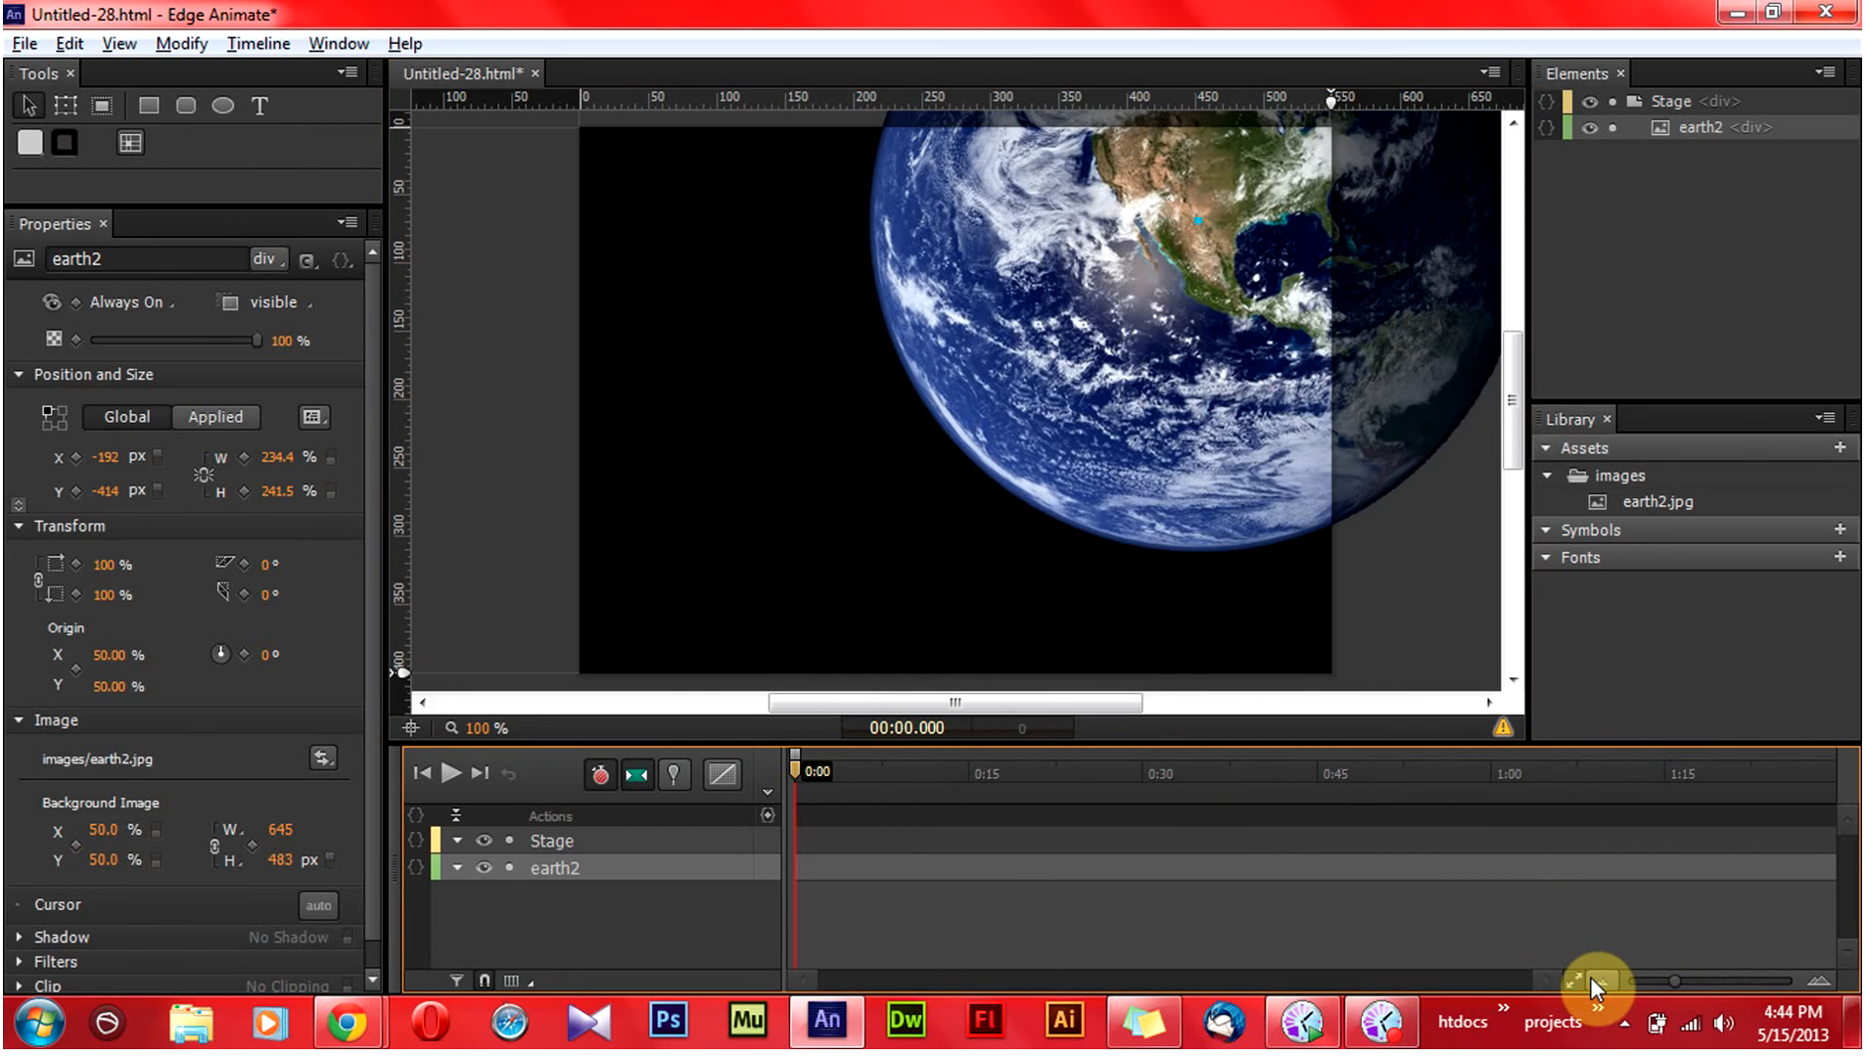
Zoom the timeline out and move the playhead to the 1:00 mark.
click(722, 774)
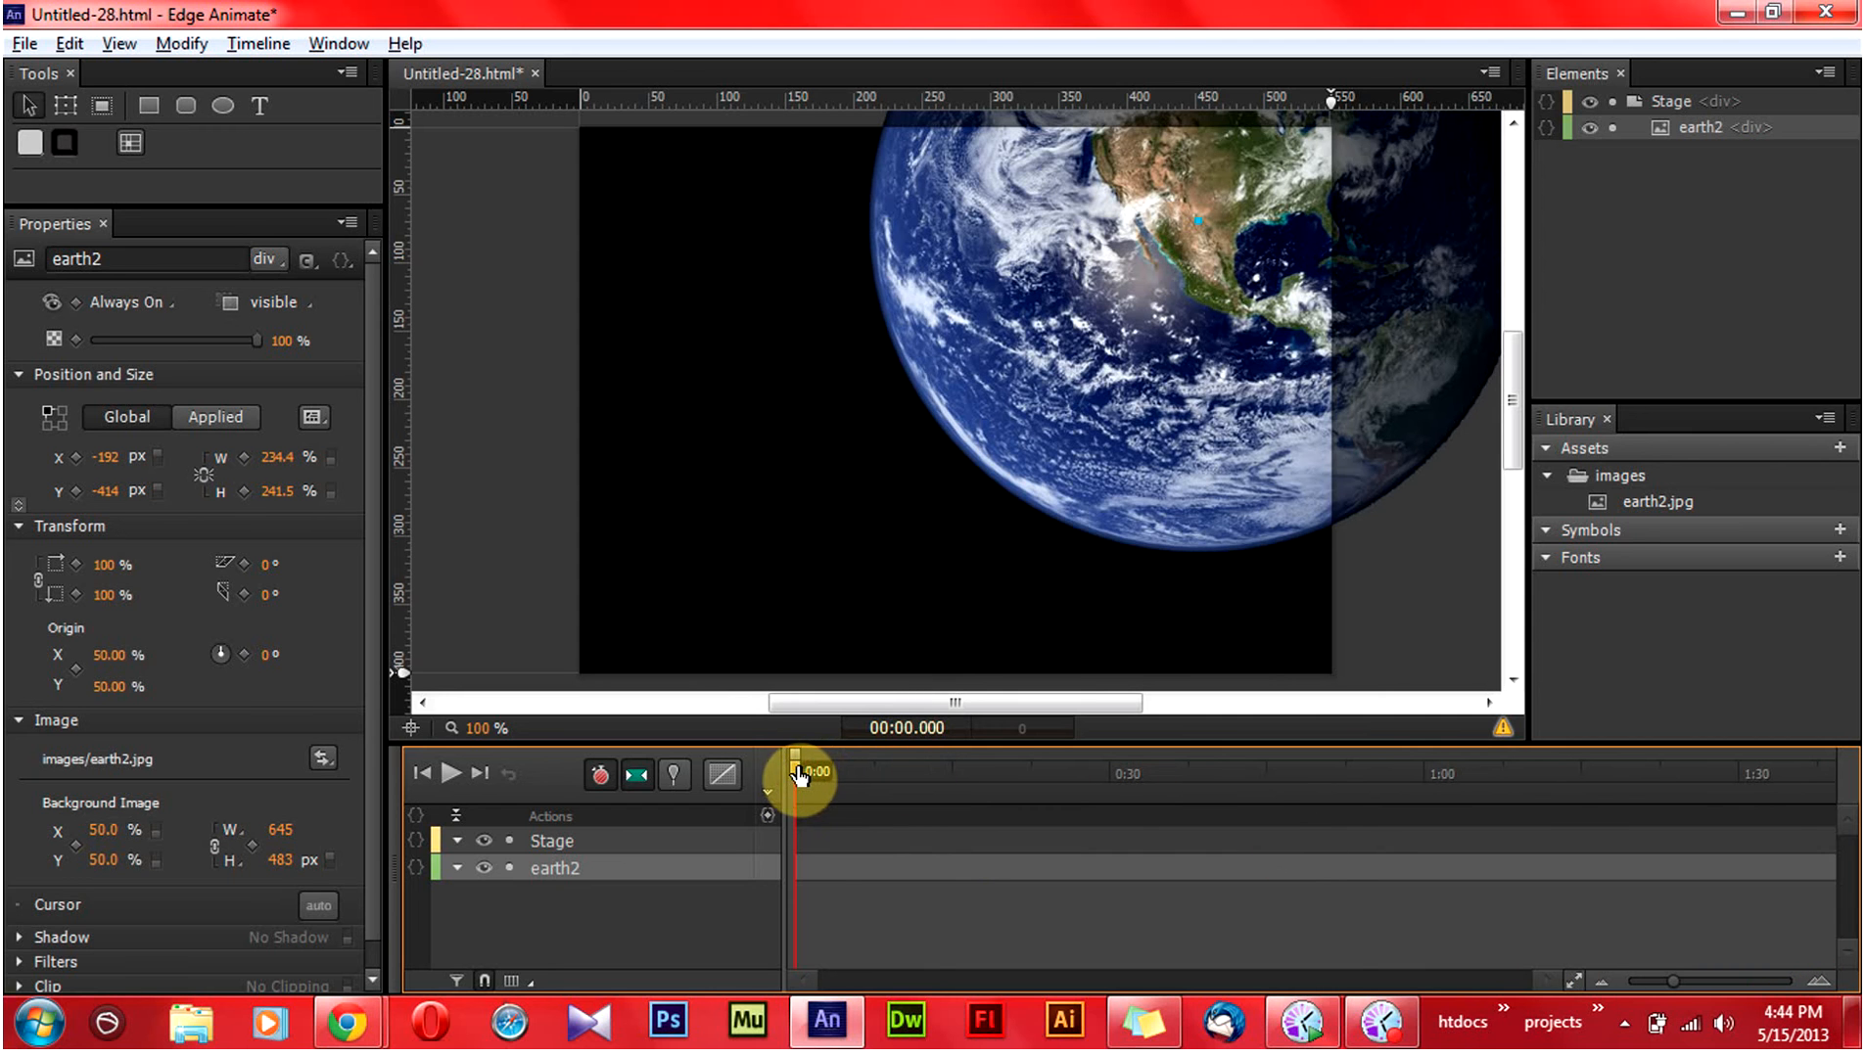
drag(797, 774, 1404, 774)
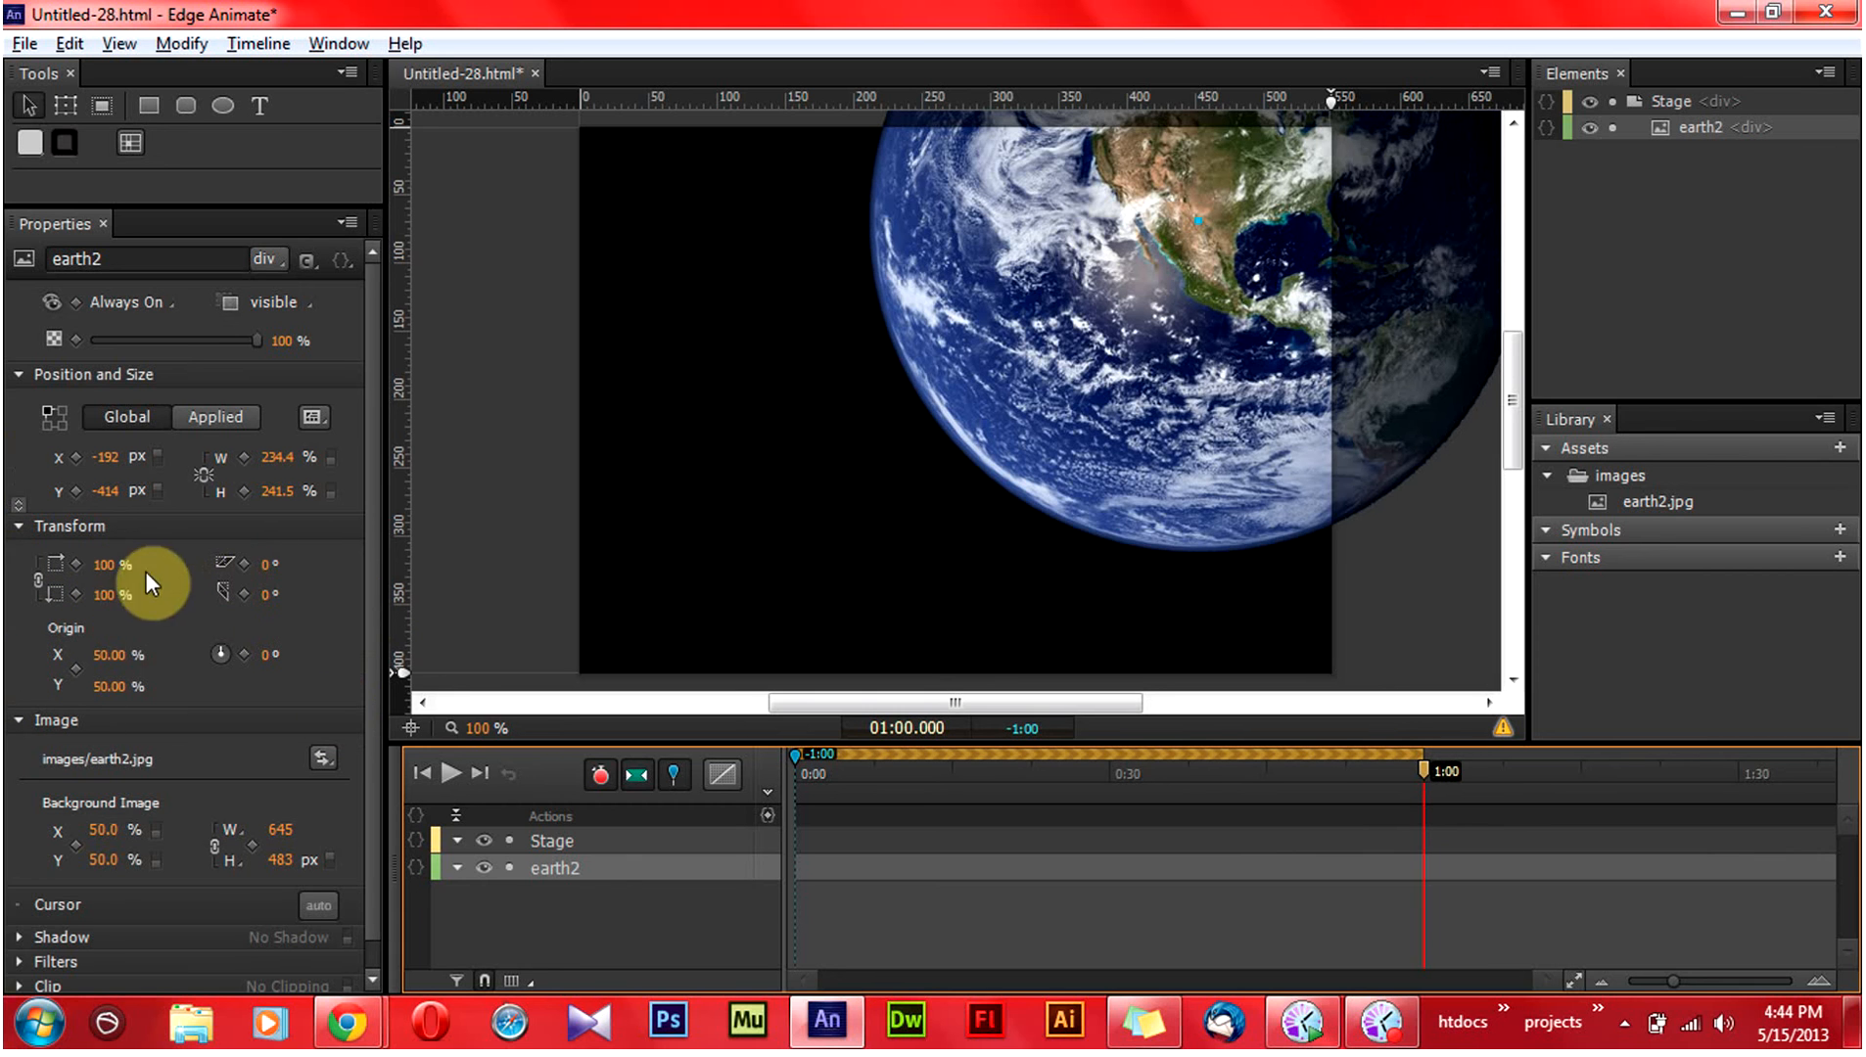
mouse_move(48, 816)
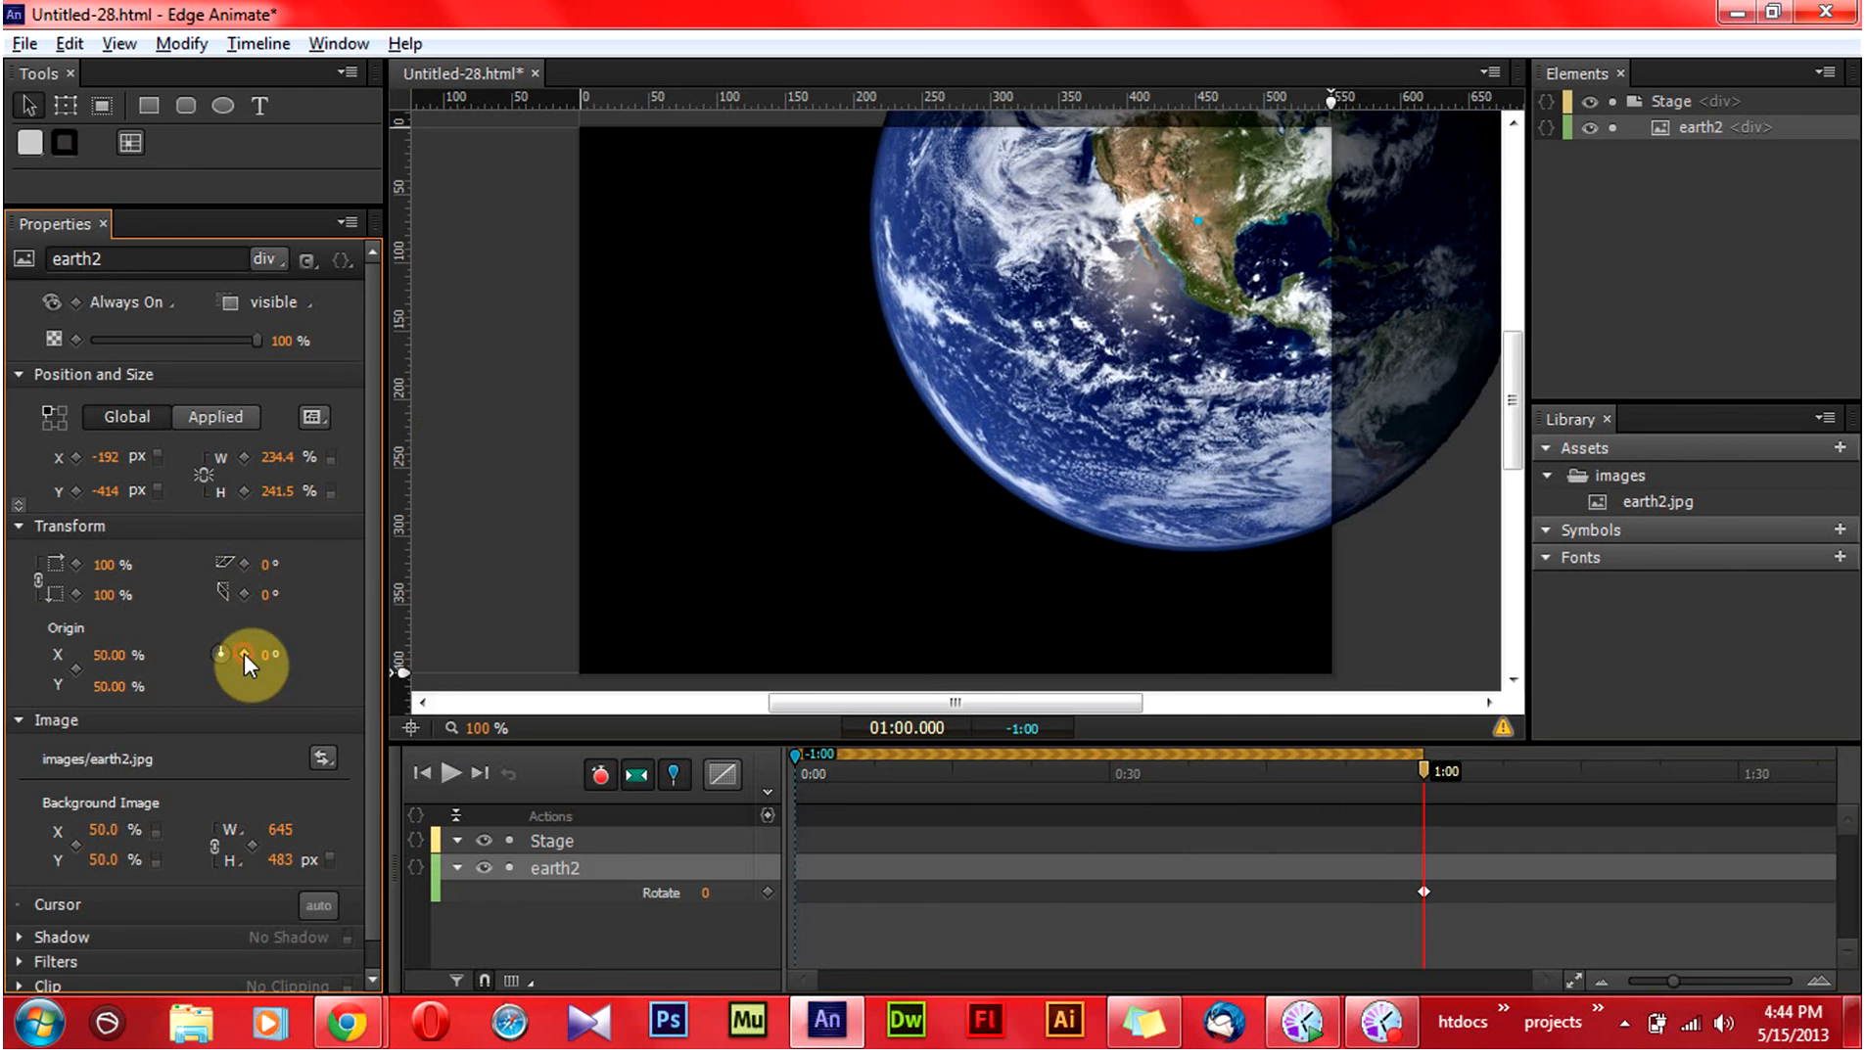
mouse_move(258, 657)
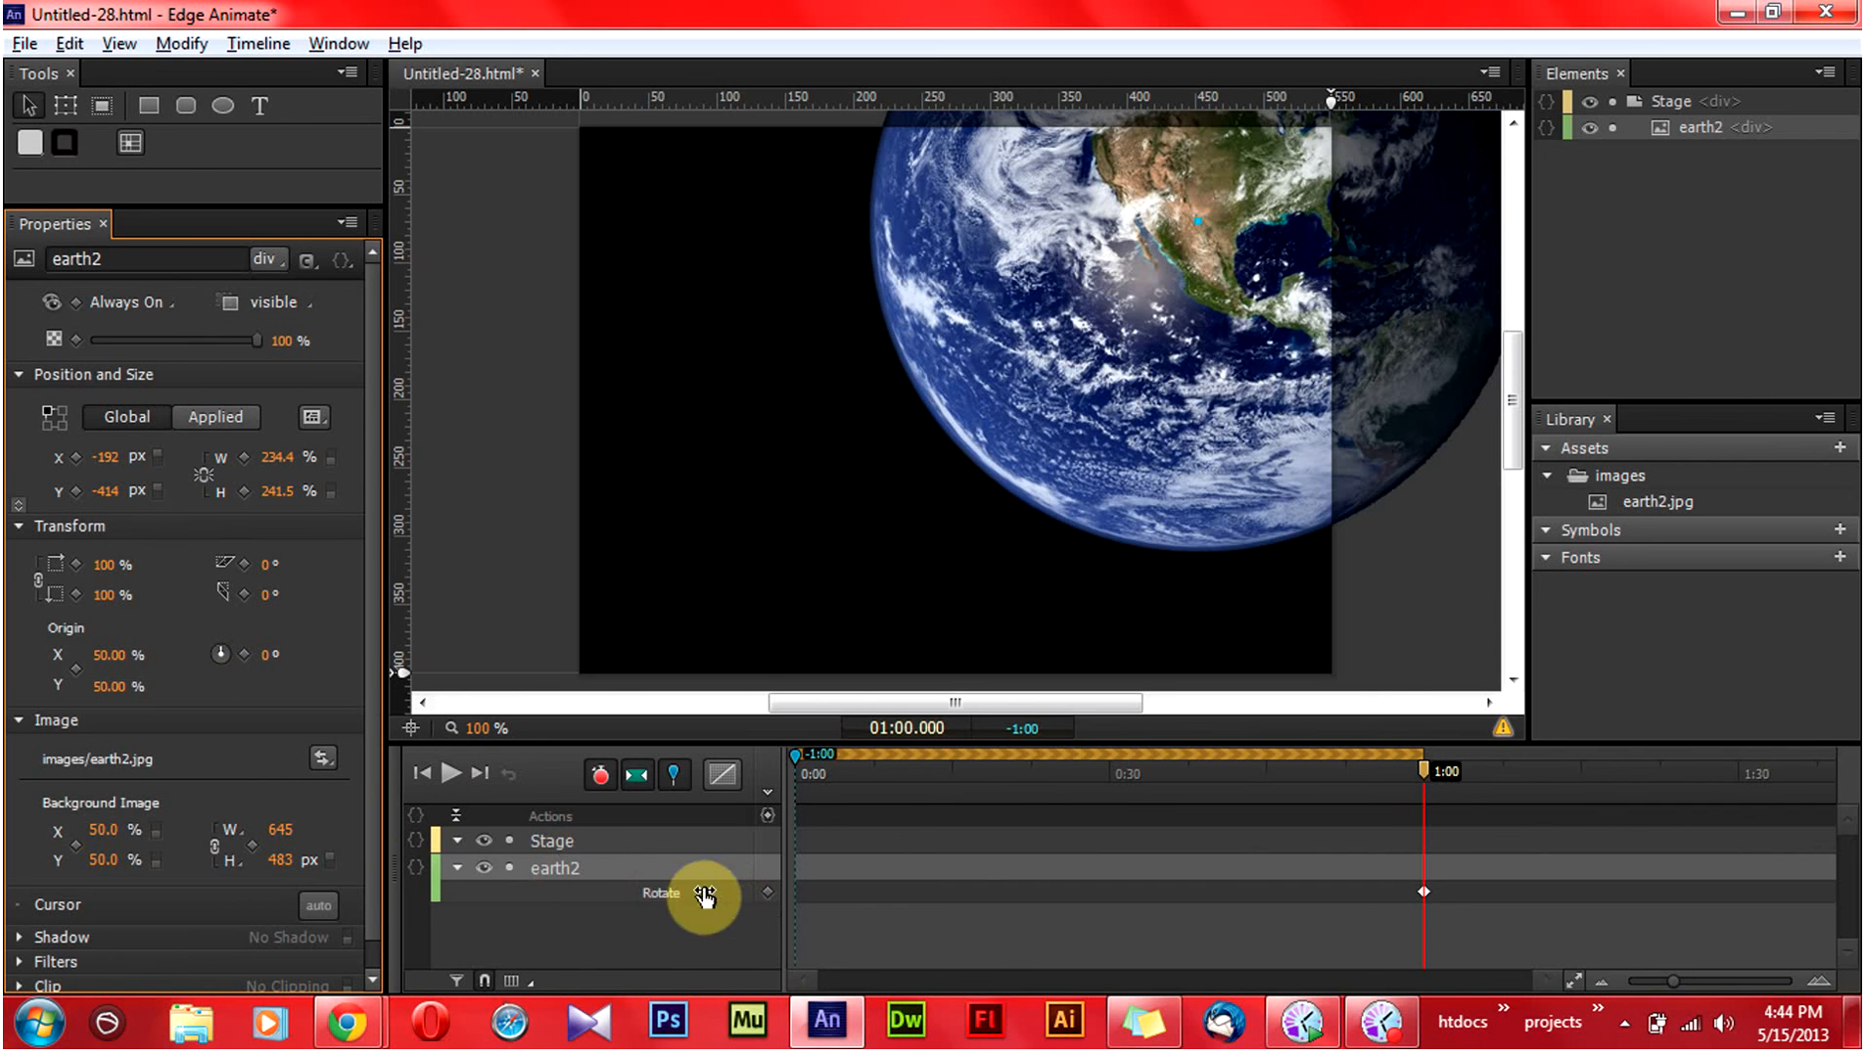
Set the Earth's Rotate value at one minute to 100° and play the animation preview.
click(725, 892)
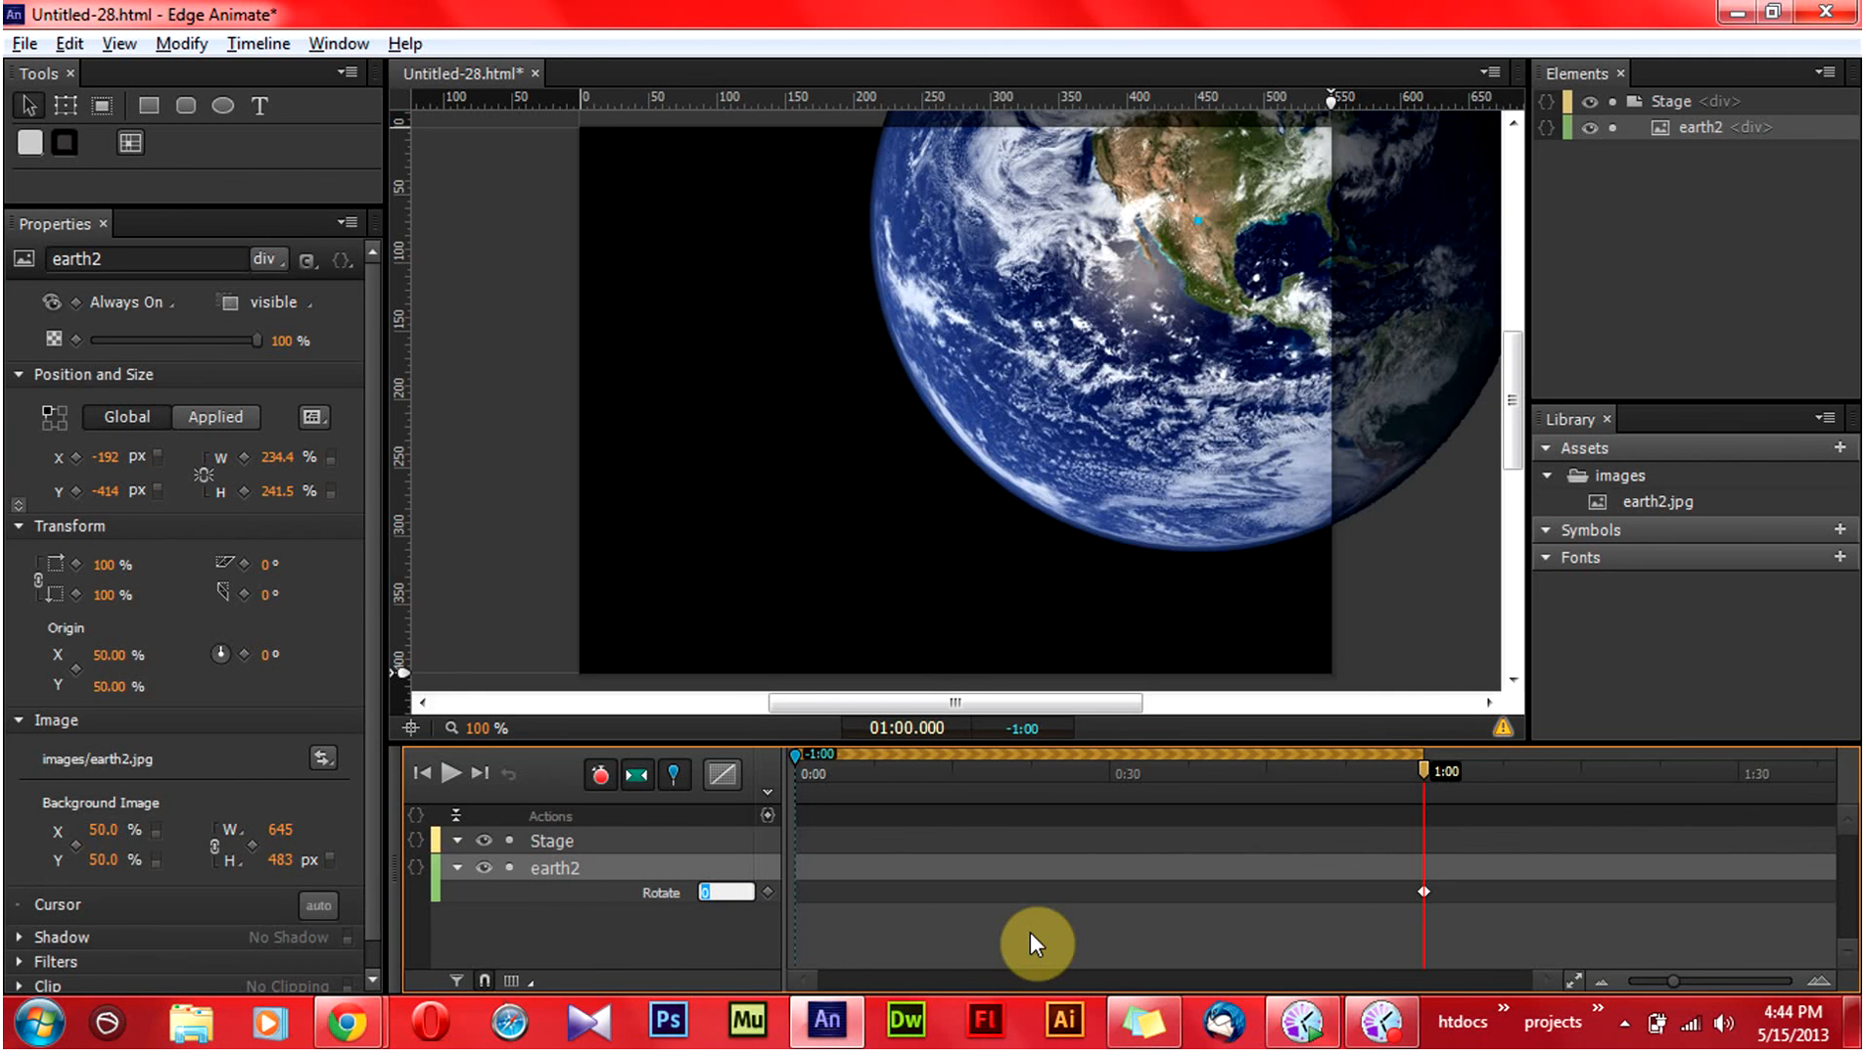
text(100)
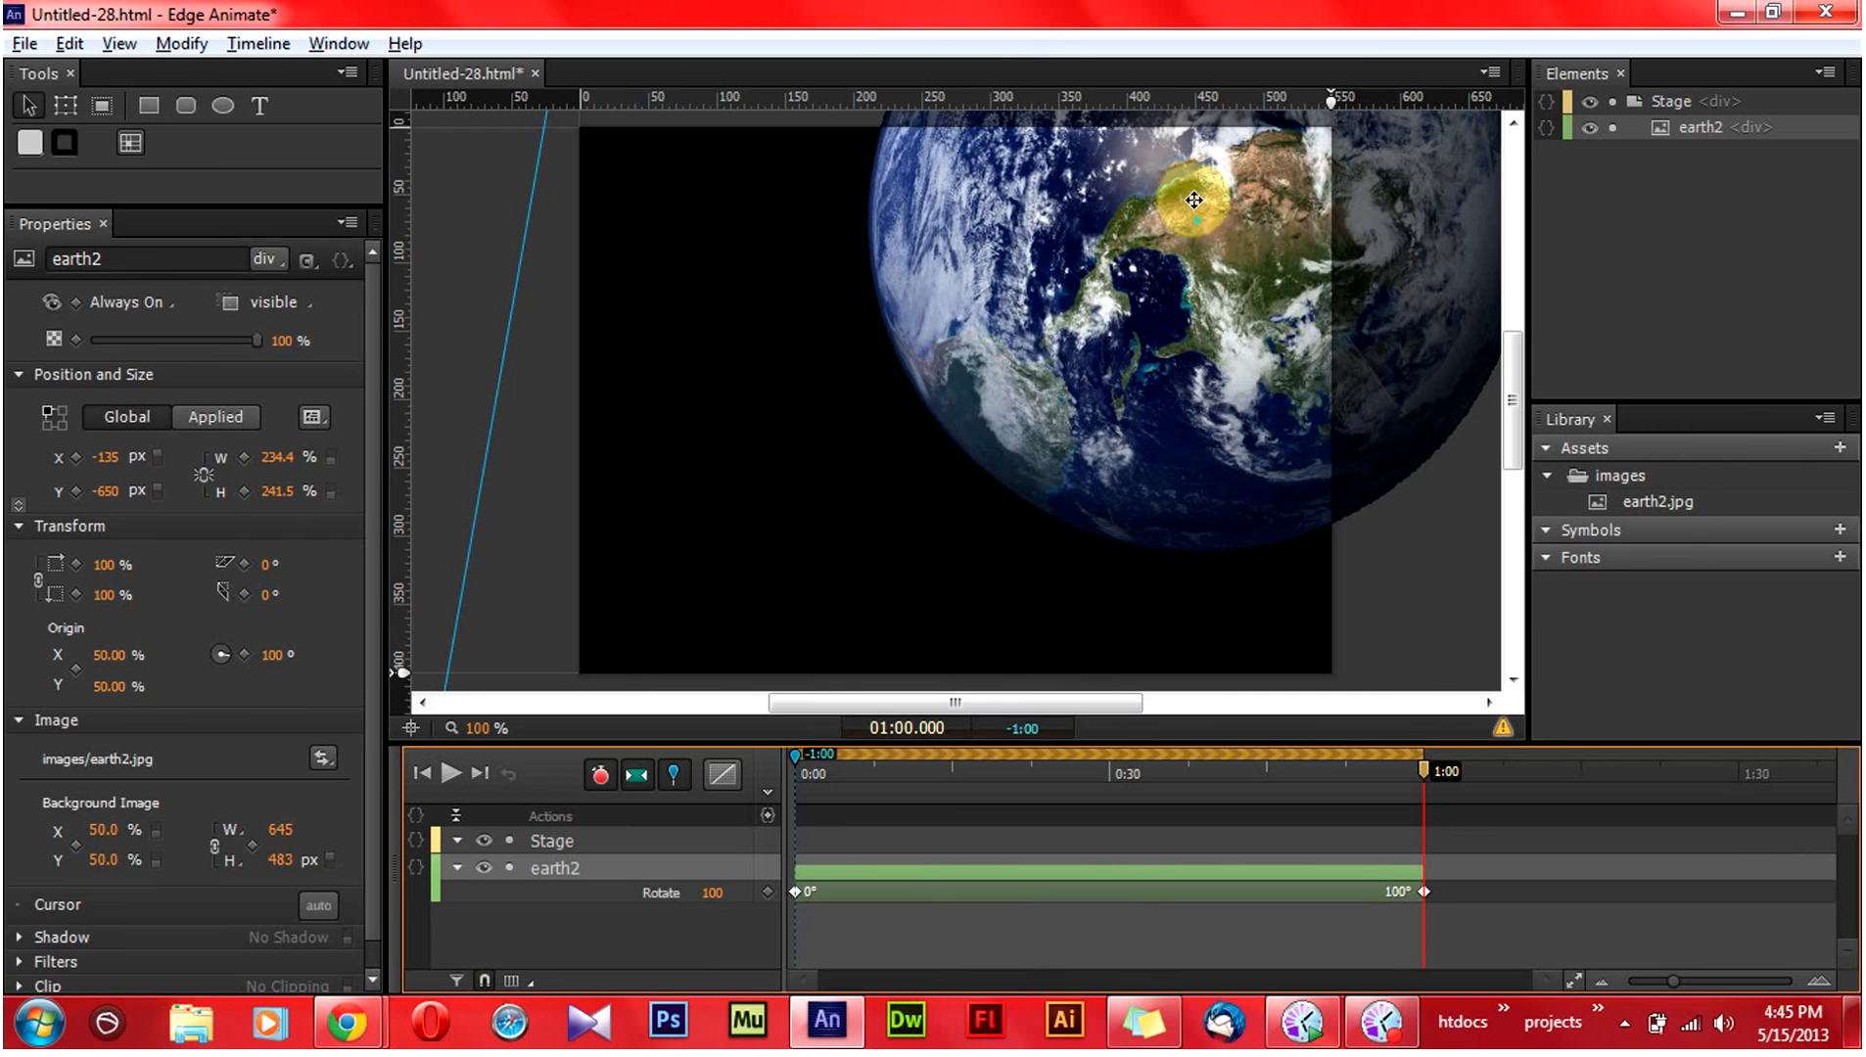
click(449, 775)
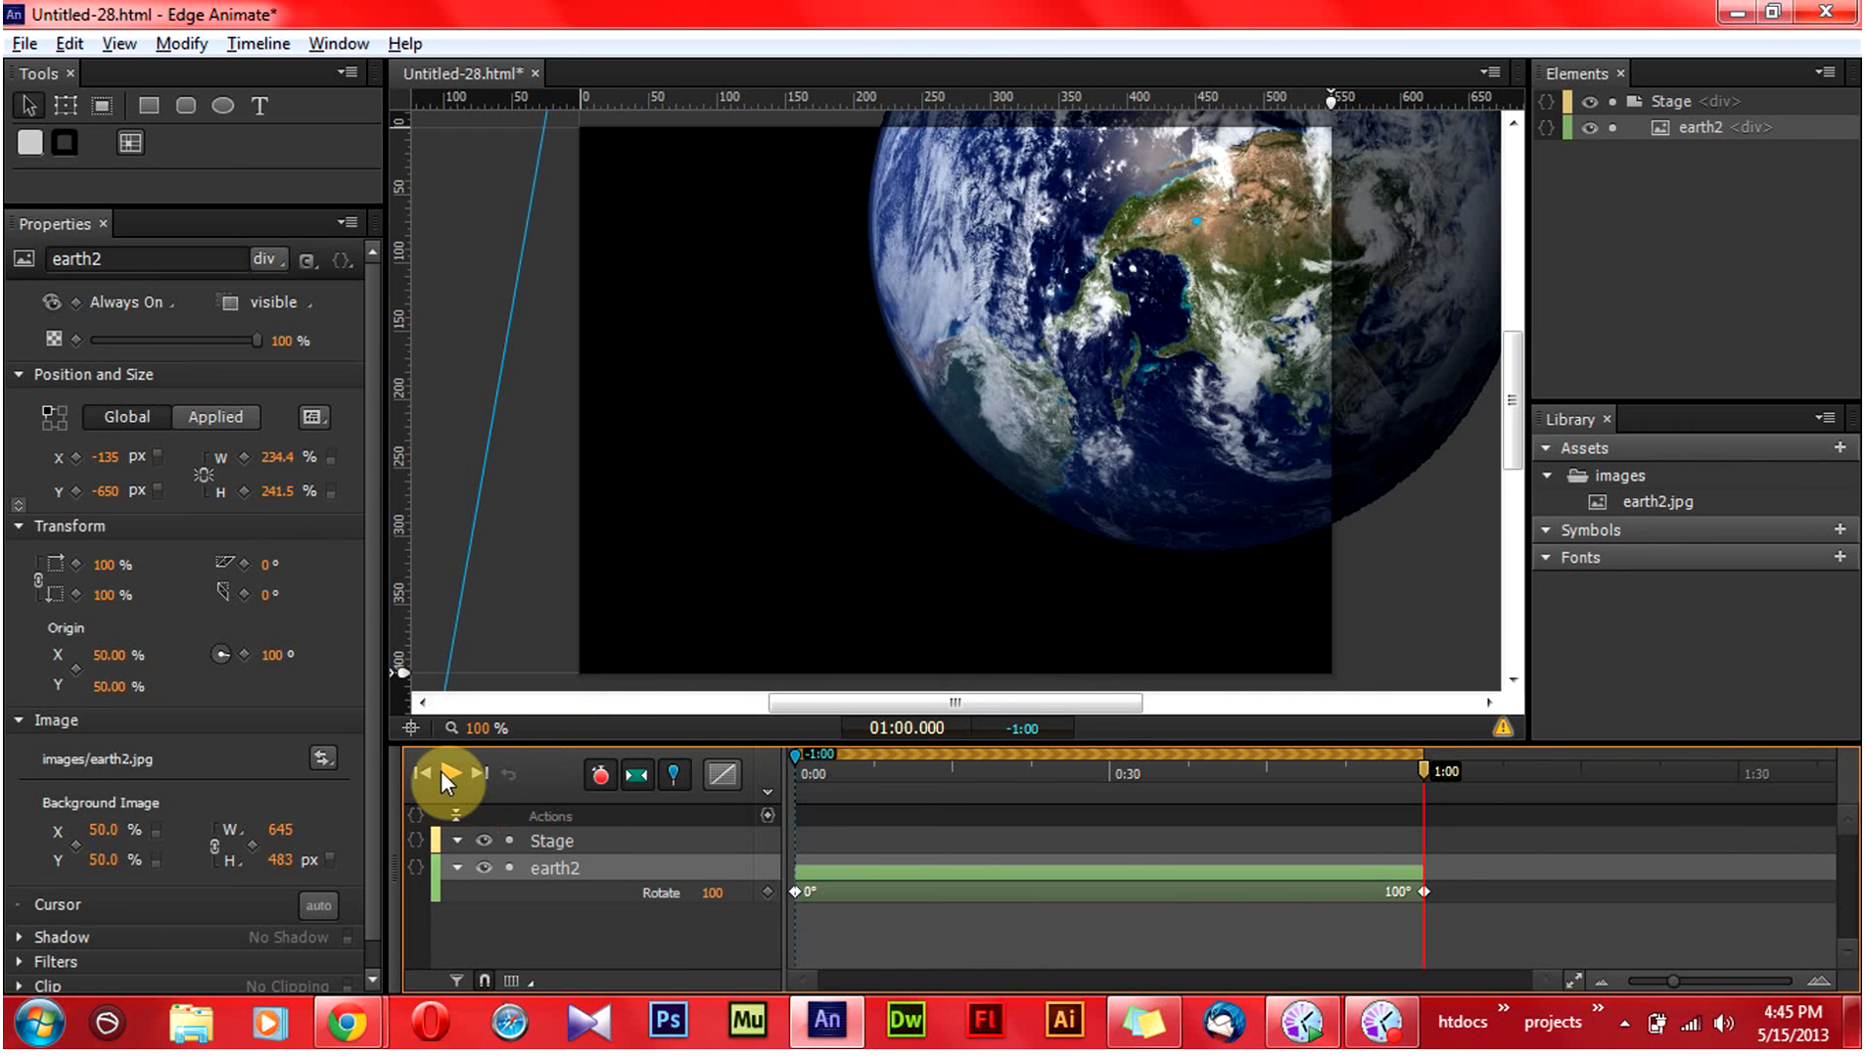
mouse_move(450, 776)
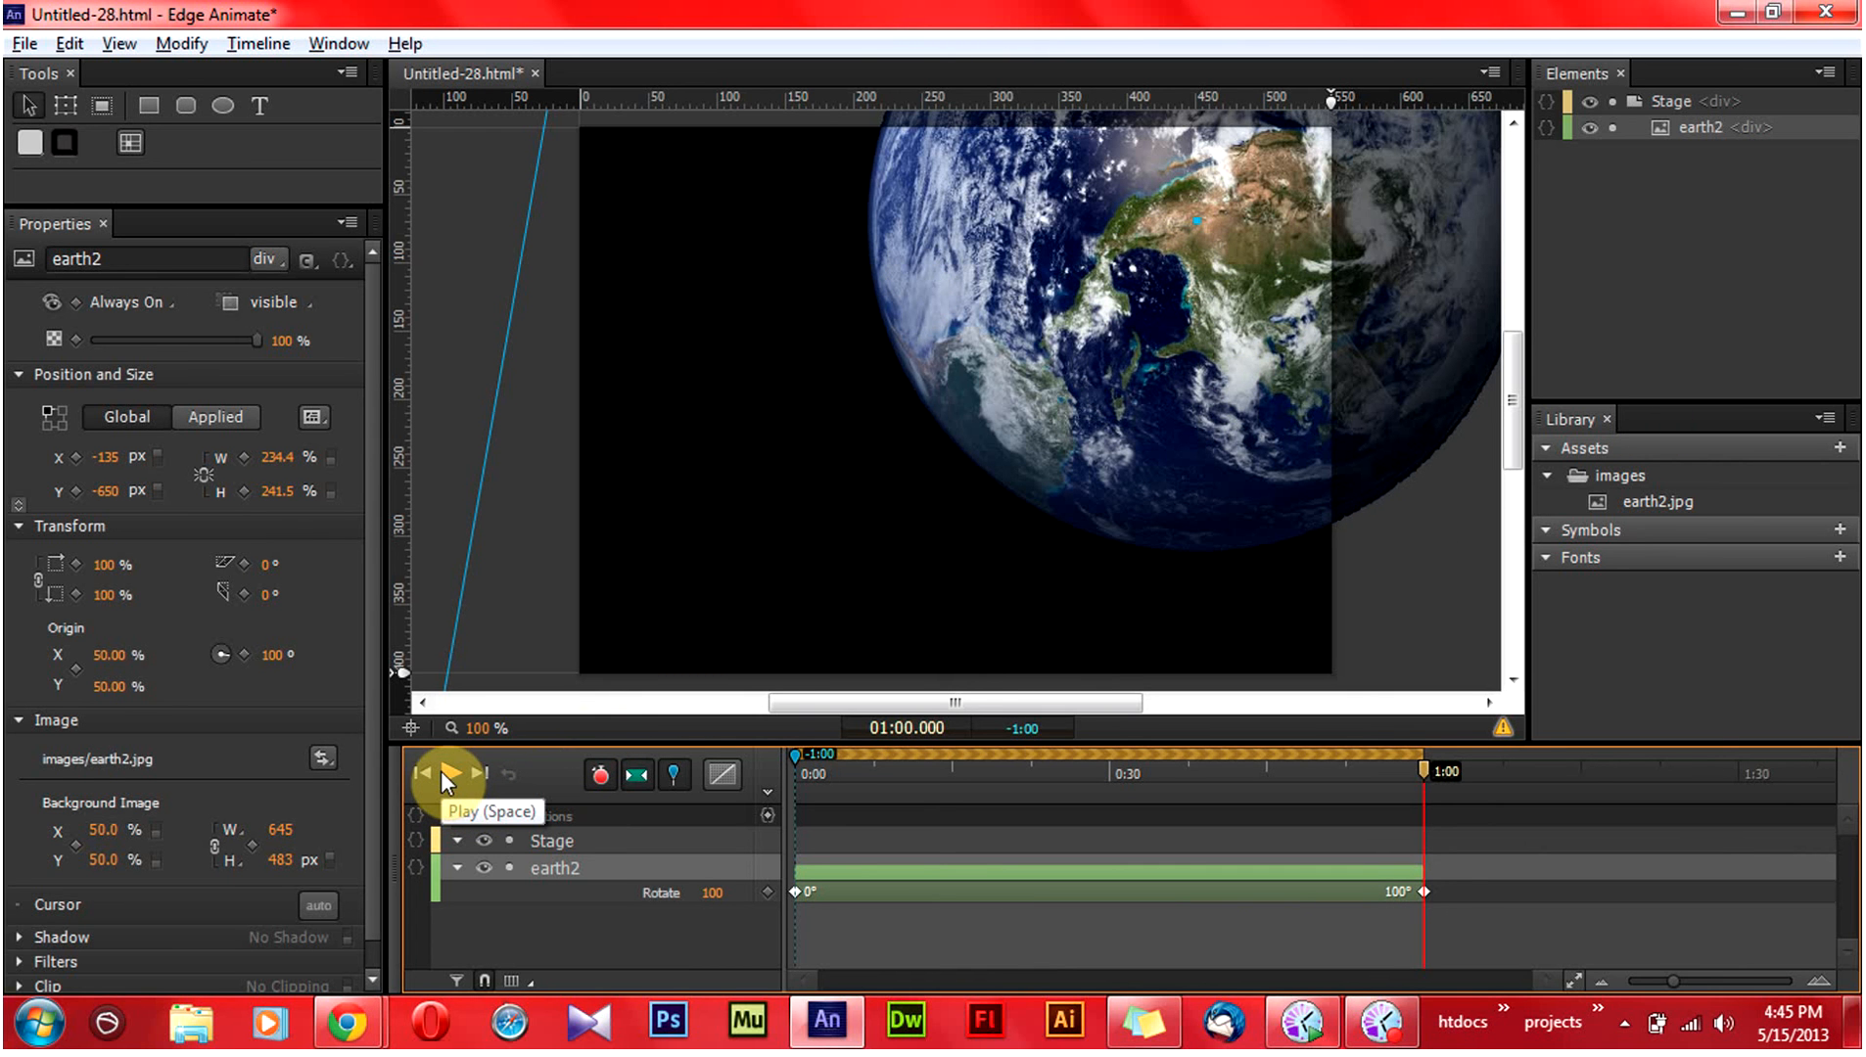
click(449, 774)
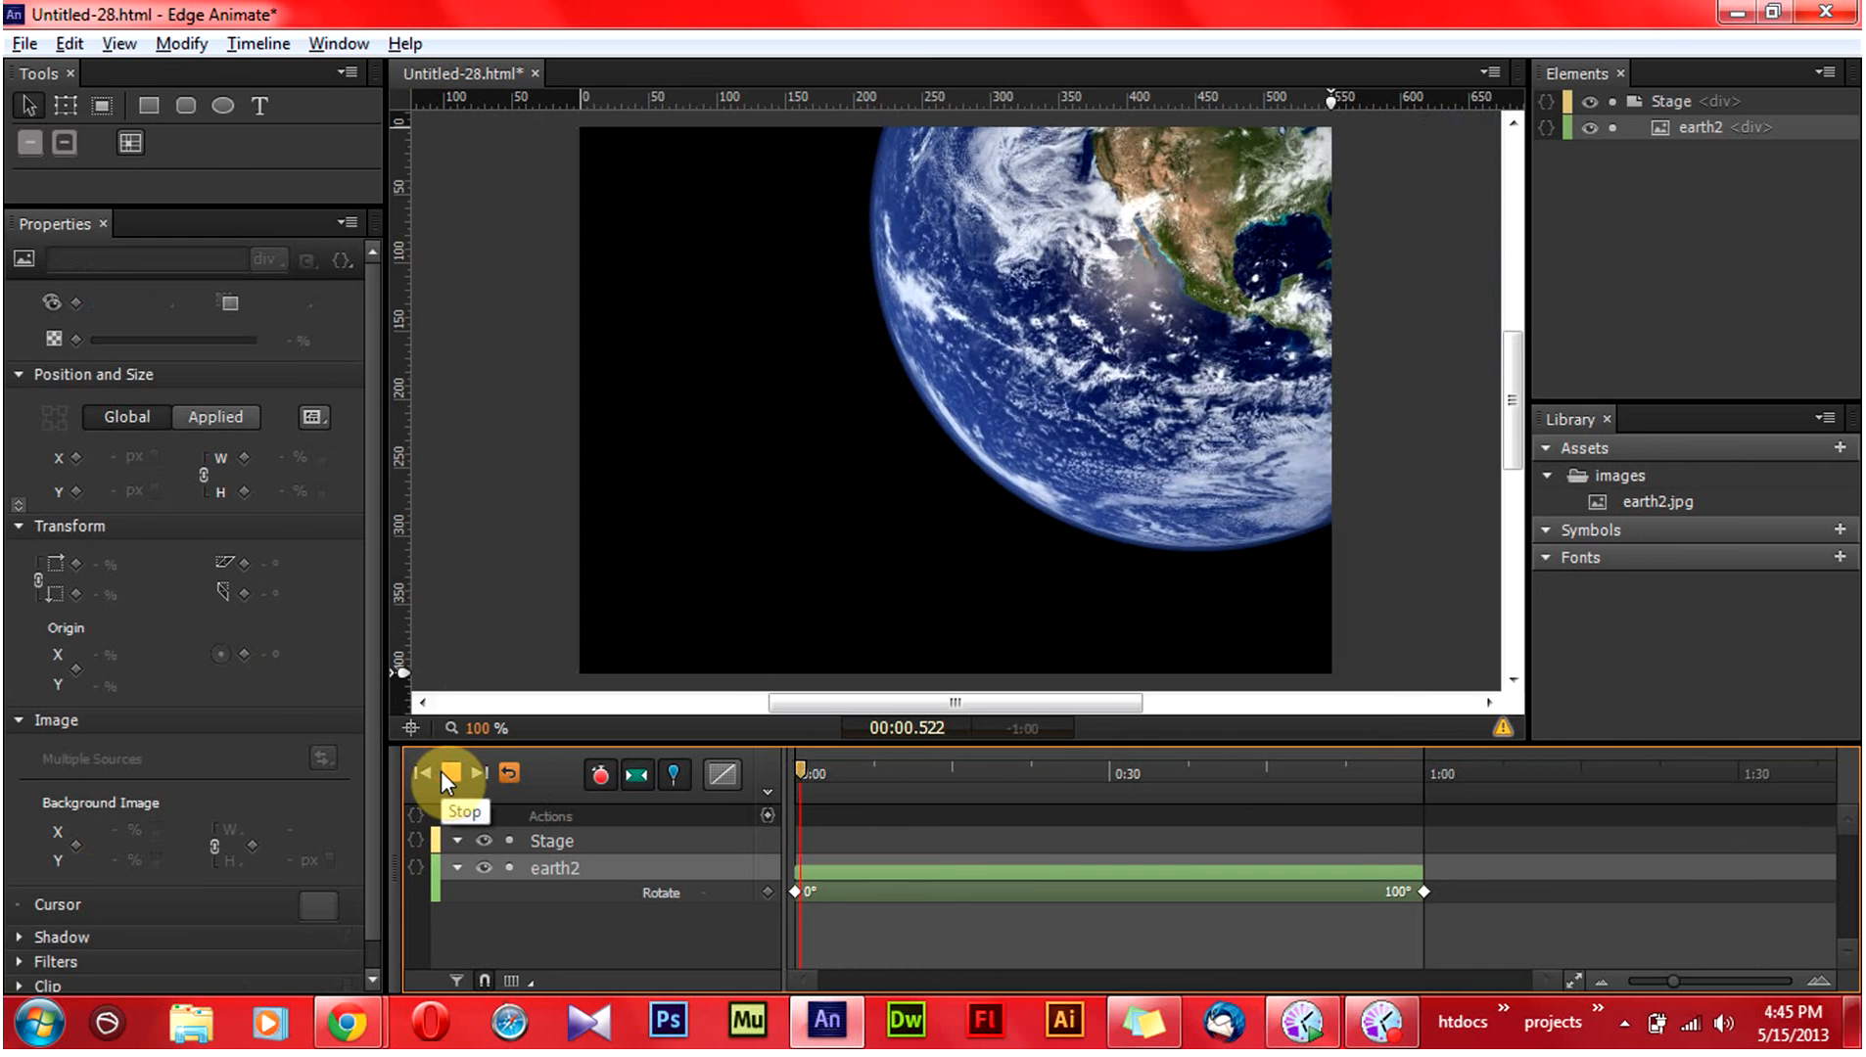
click(450, 775)
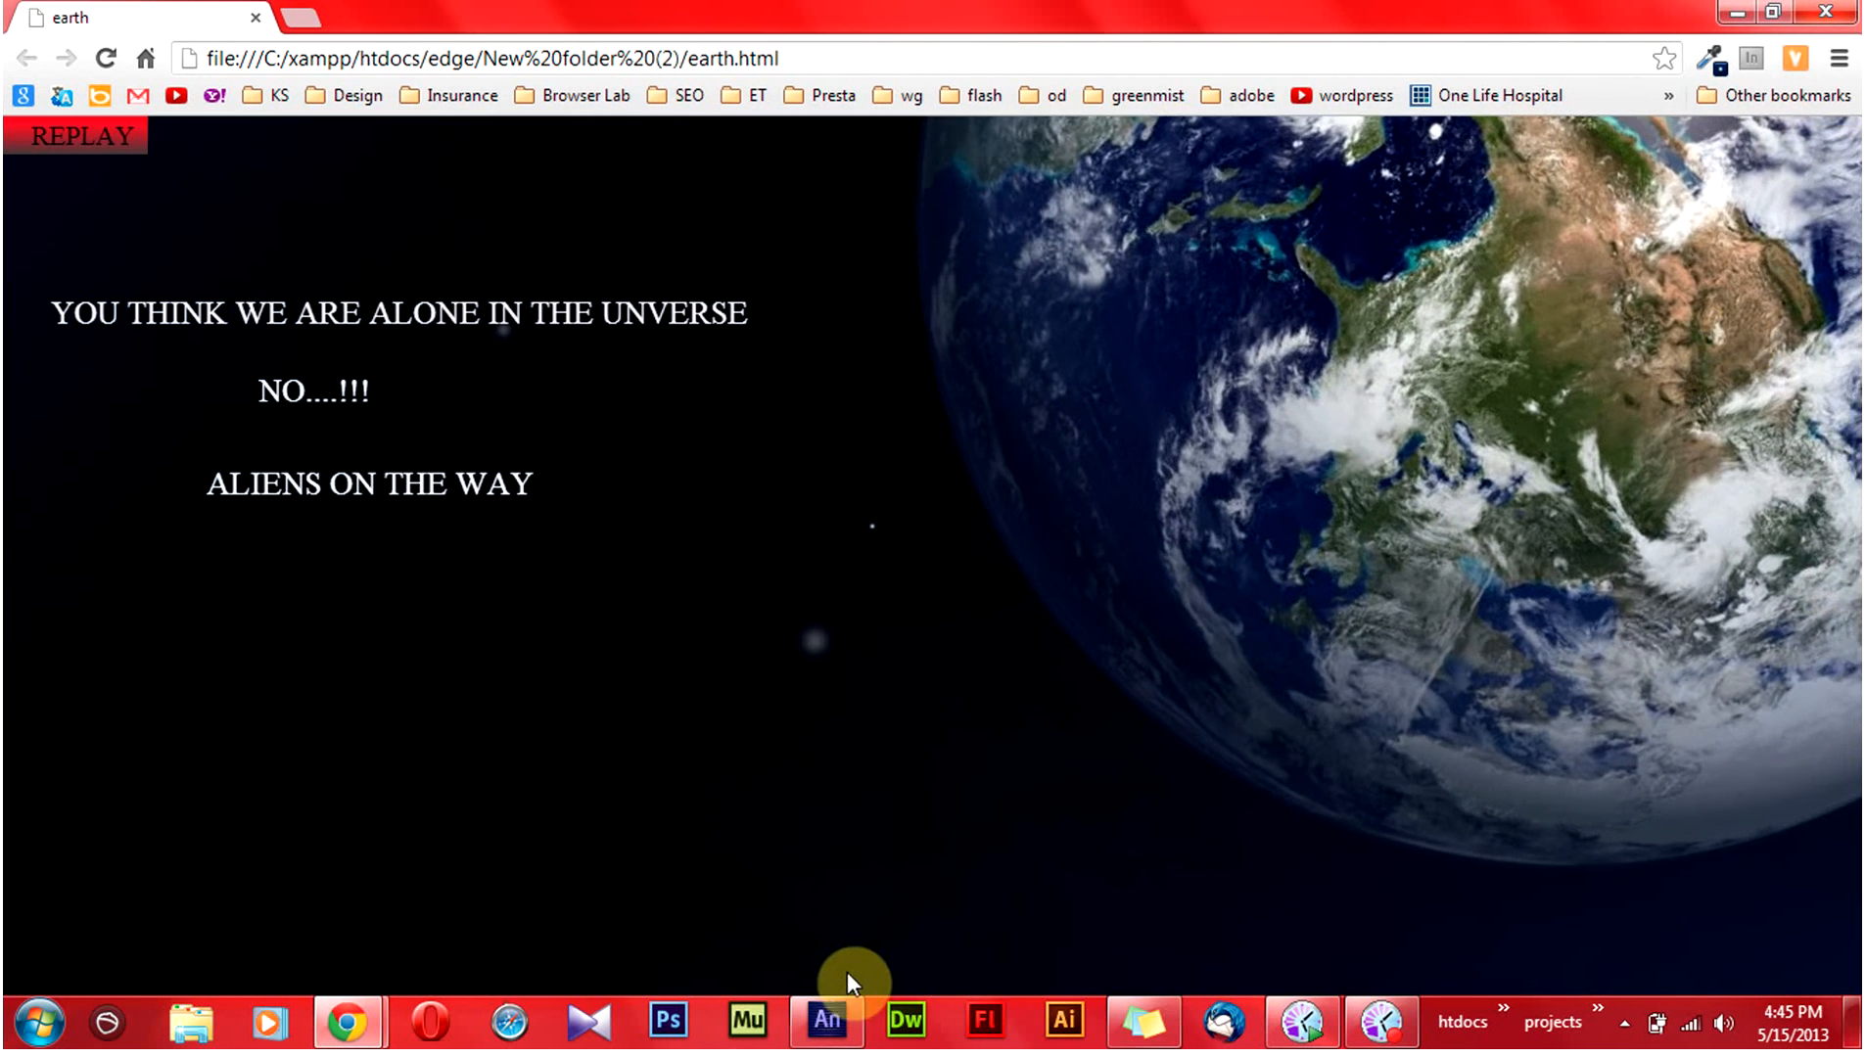
Return to Edge Animate from the taskbar and stop the preview with the Earth at 31°.
click(826, 1022)
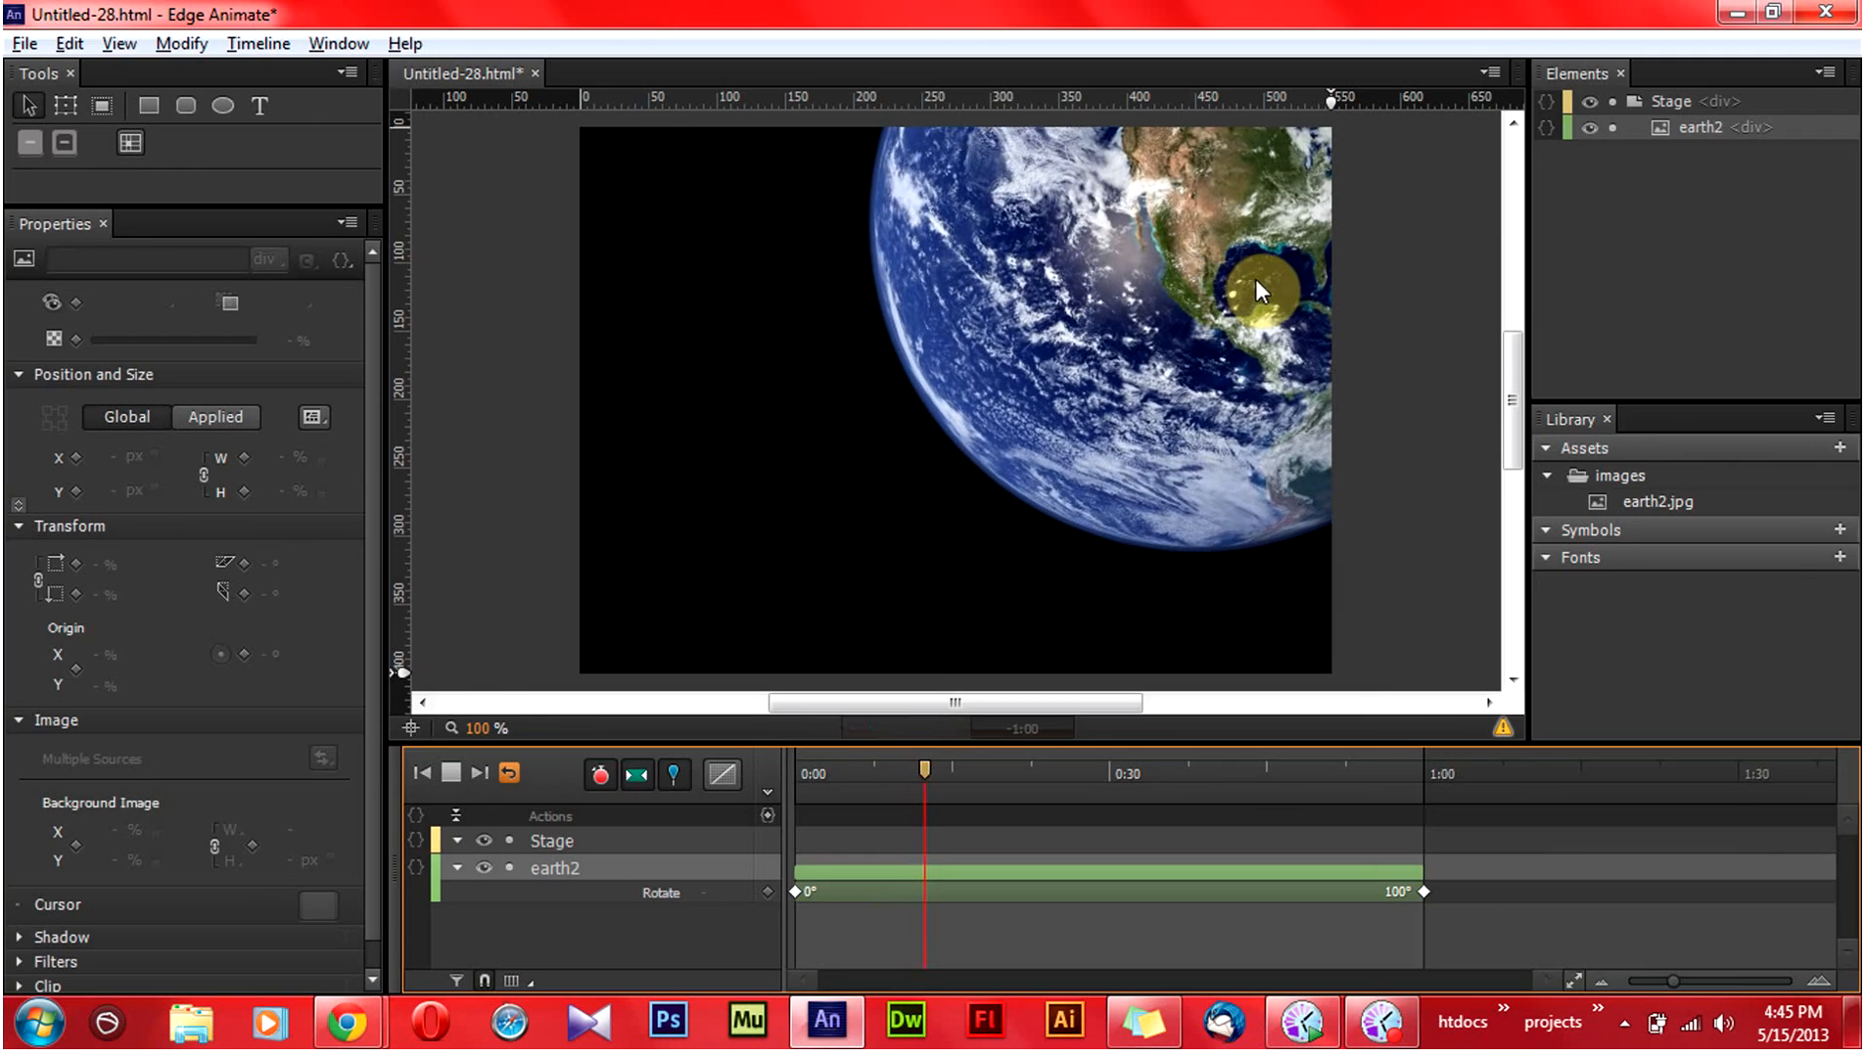
drag(924, 771, 945, 771)
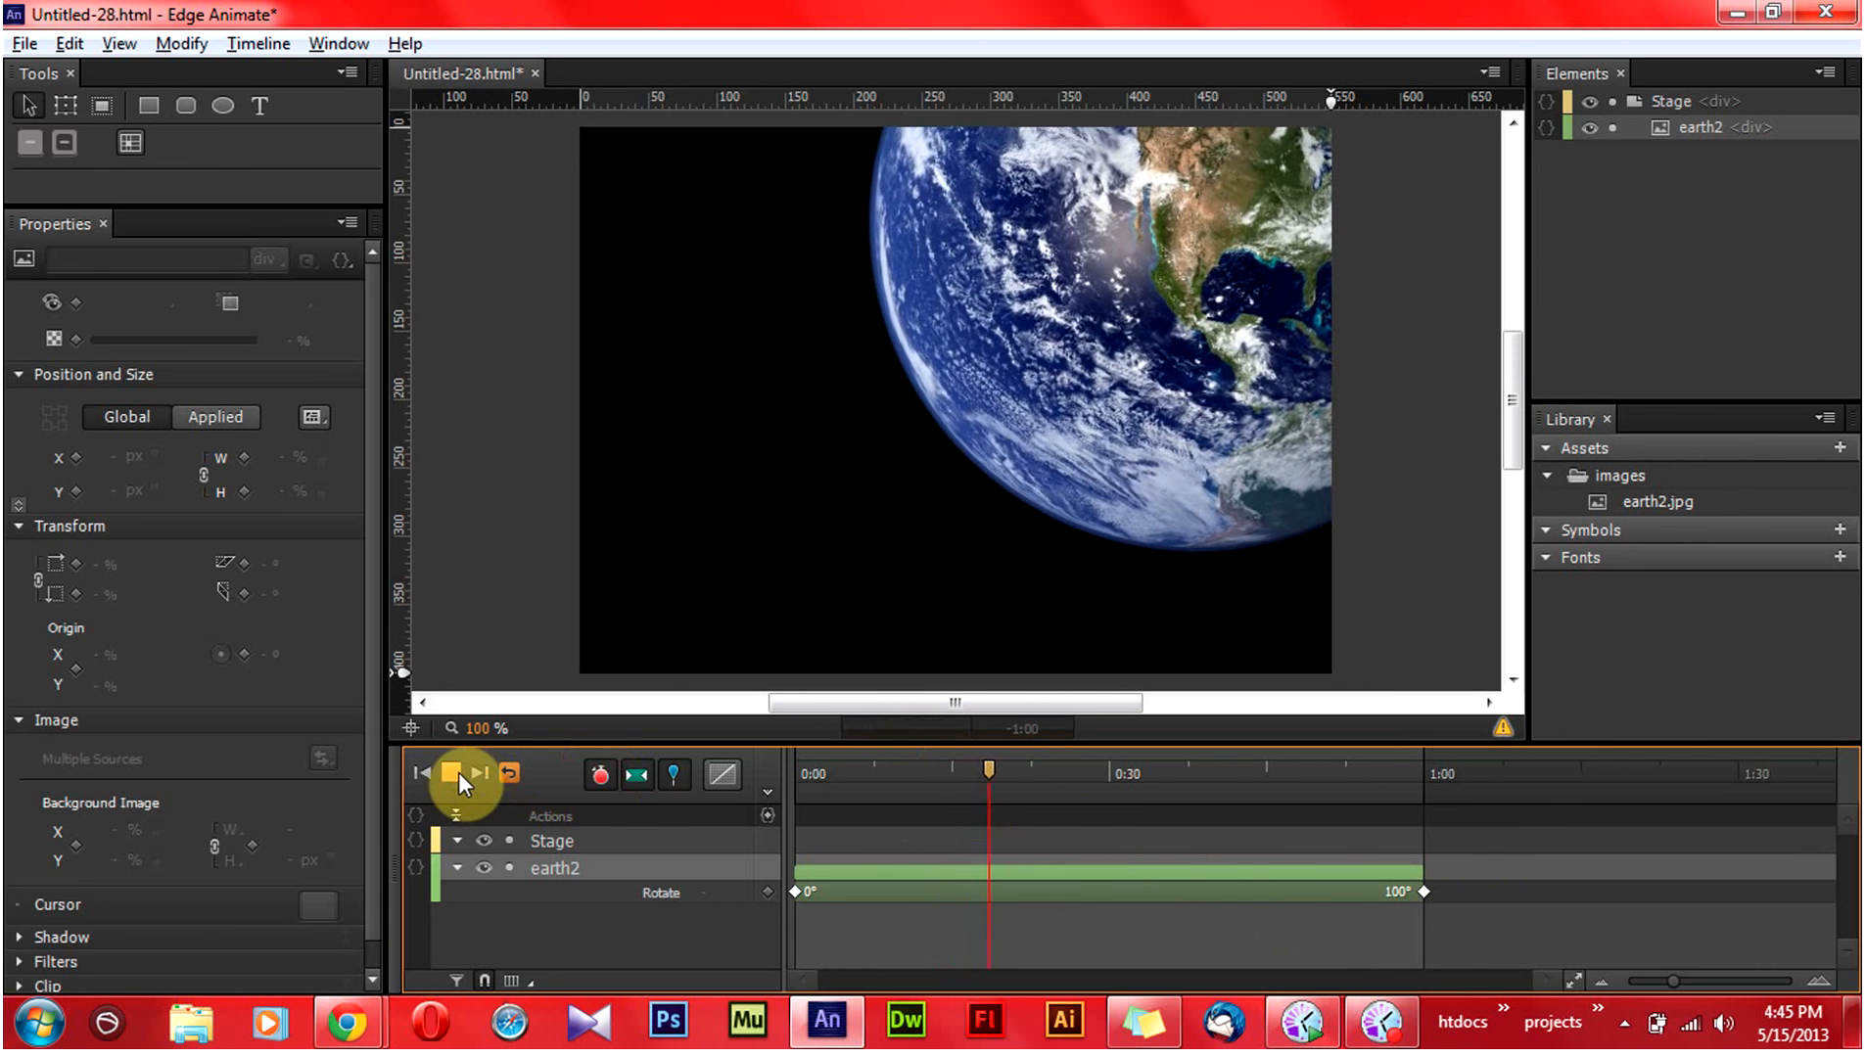
click(447, 774)
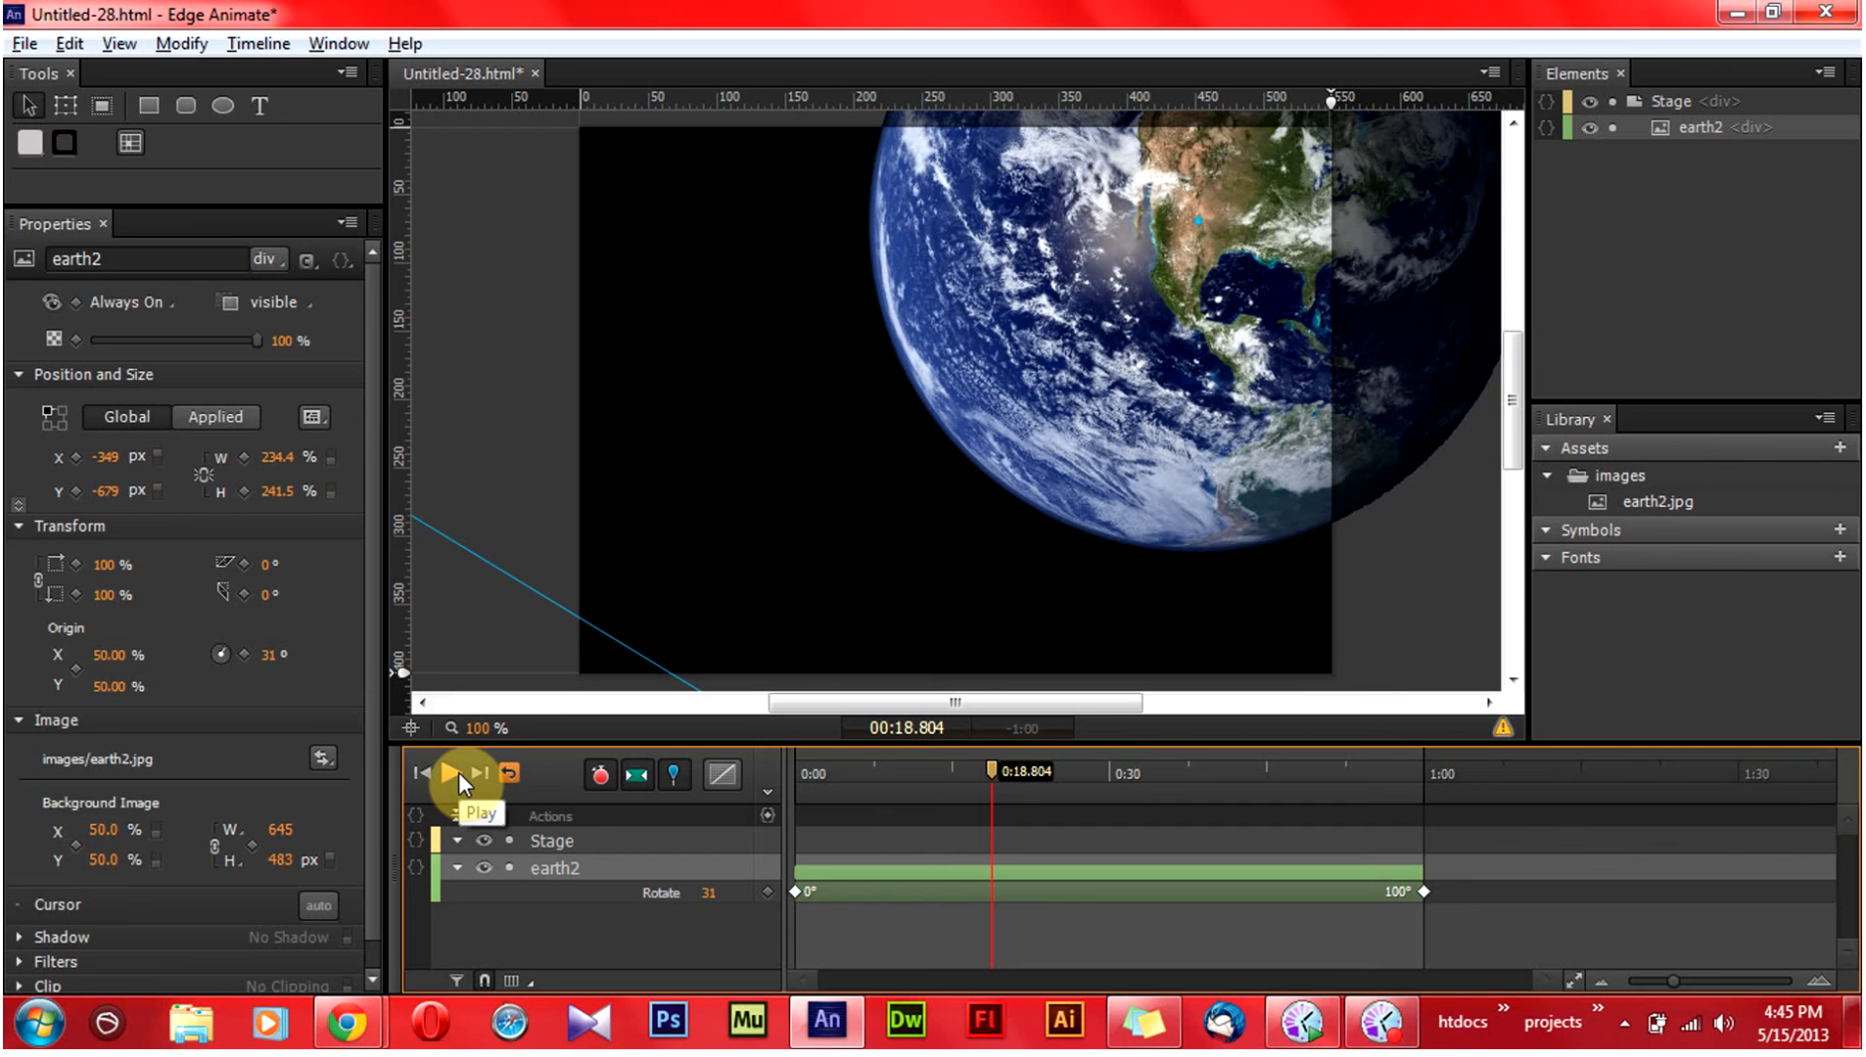